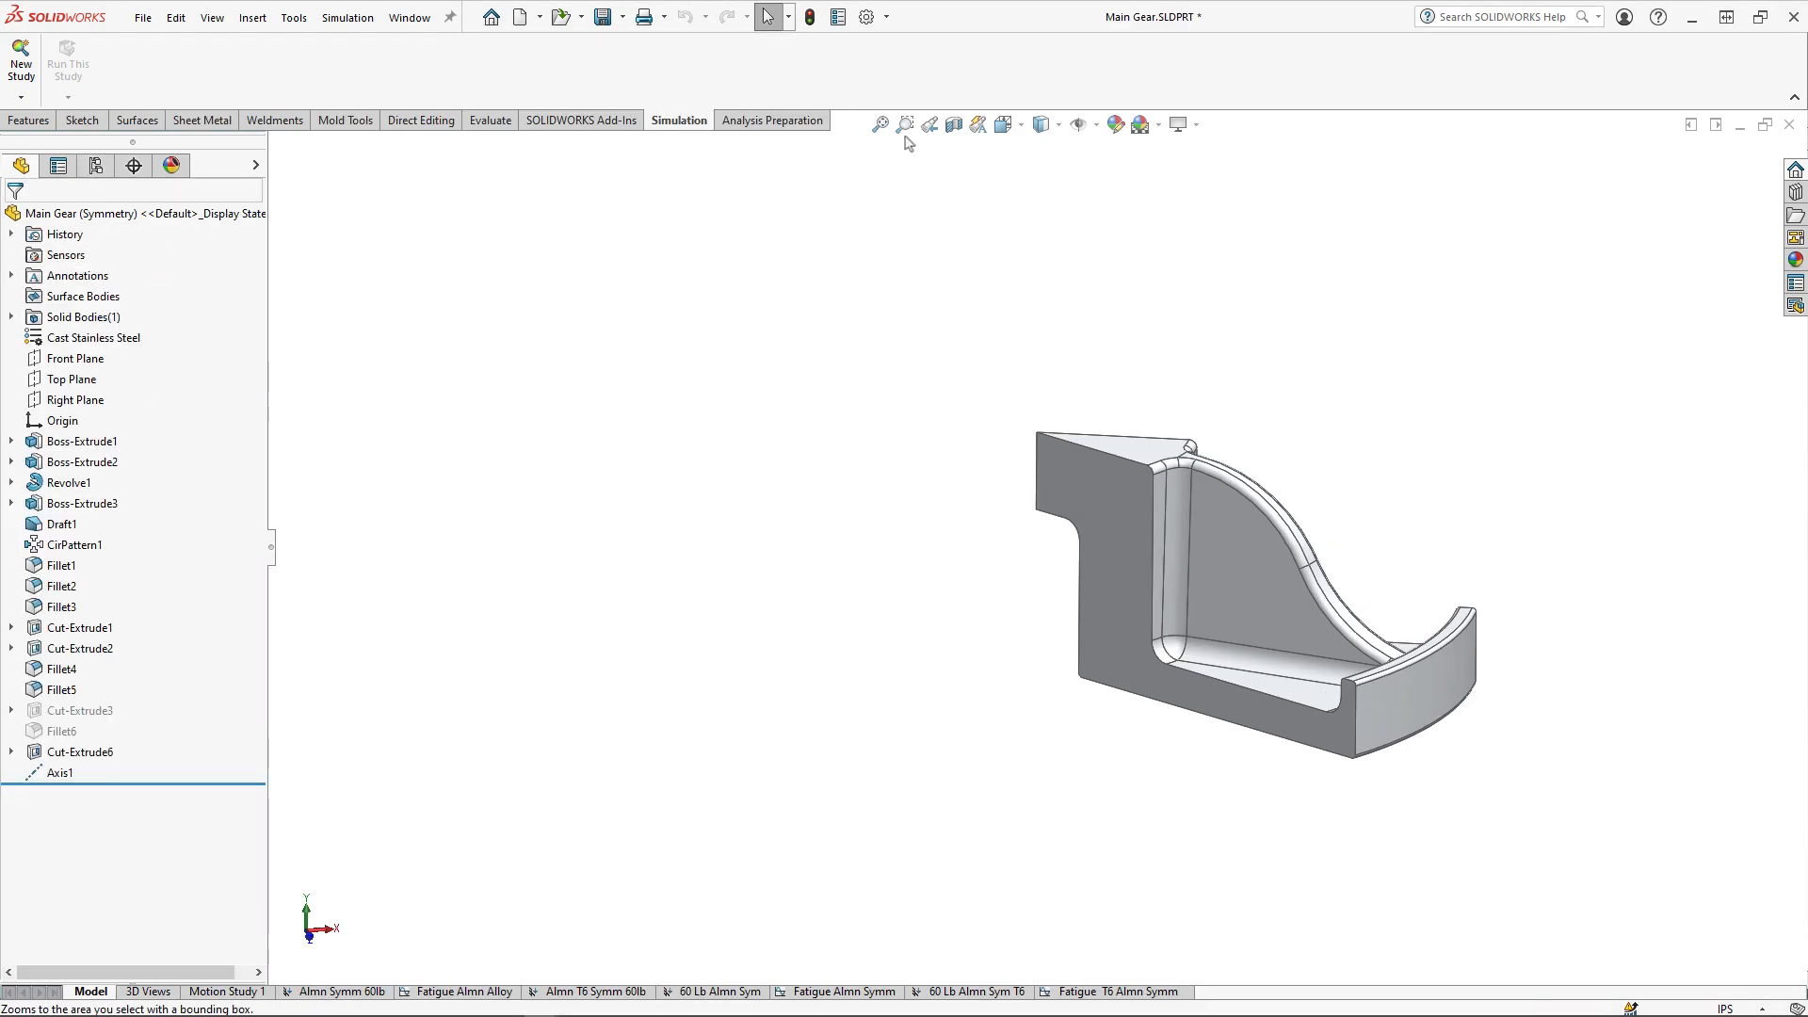
- Open the pitcher's handle study and bring up its study-tree options
left_click(341, 993)
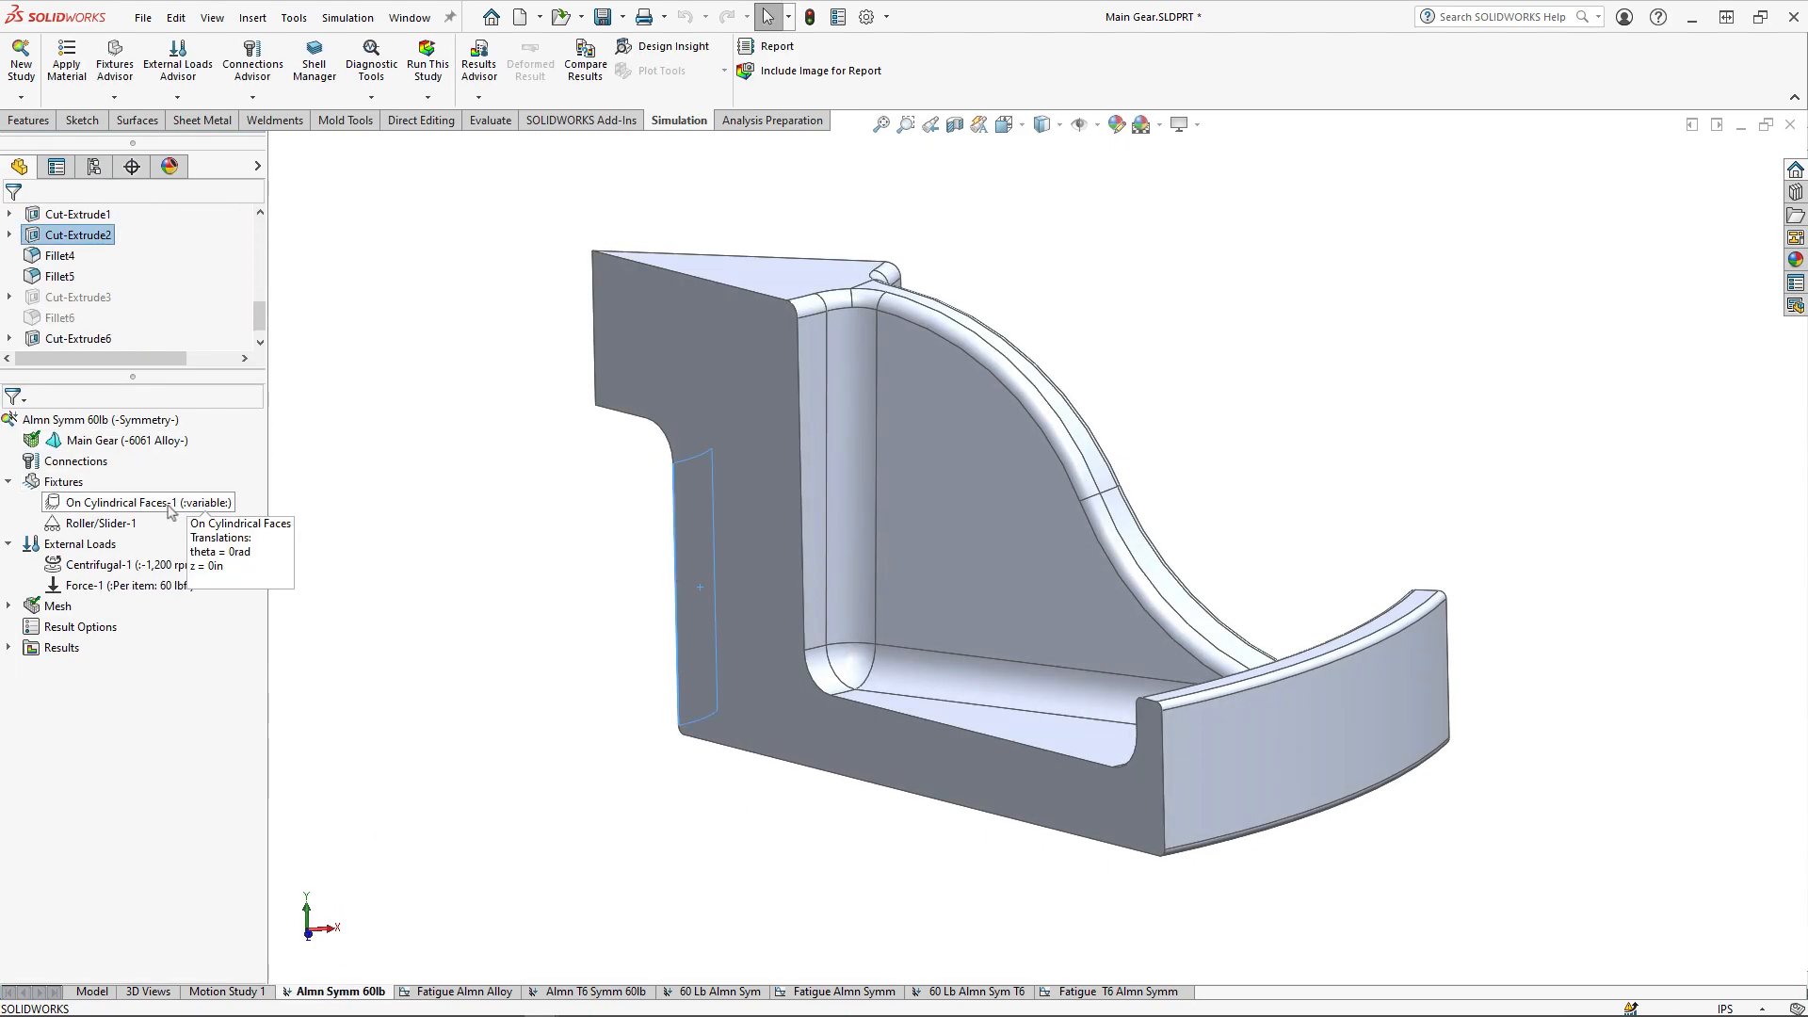
right_click(109, 584)
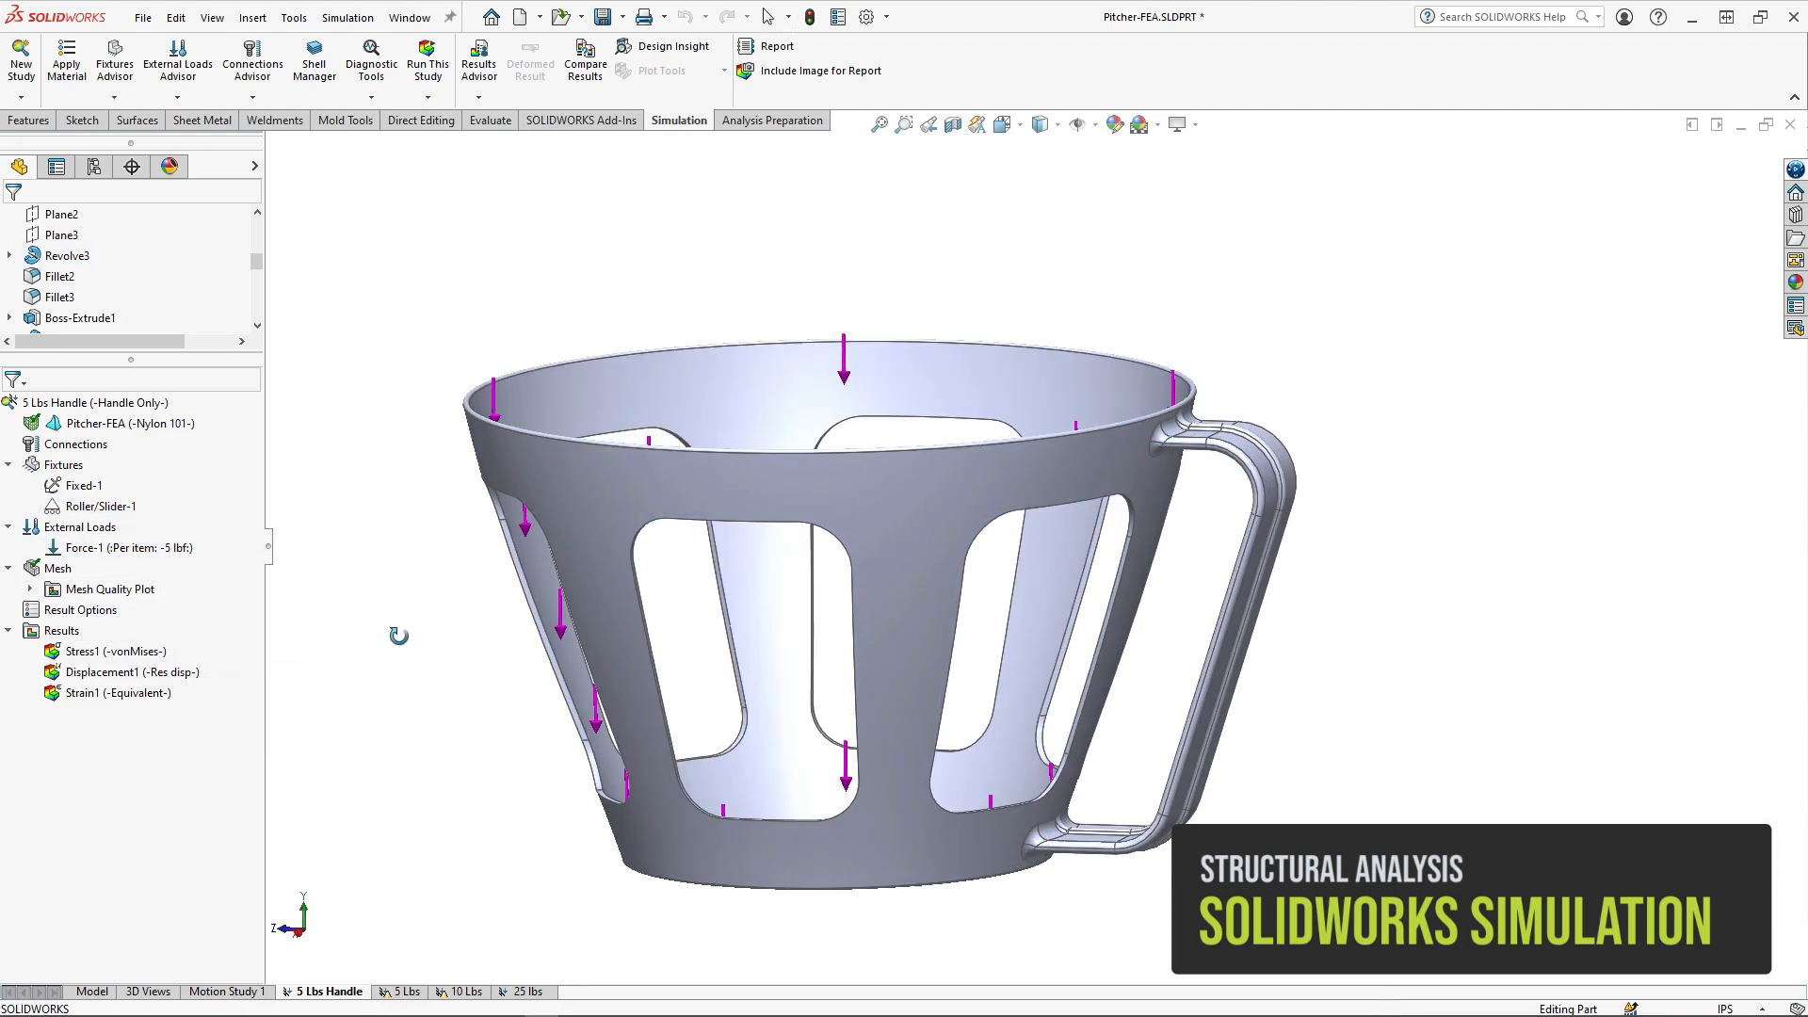
- Show the handle study's von Mises stress and resultant displacement plots, then the 25 lbs study
double_click(115, 652)
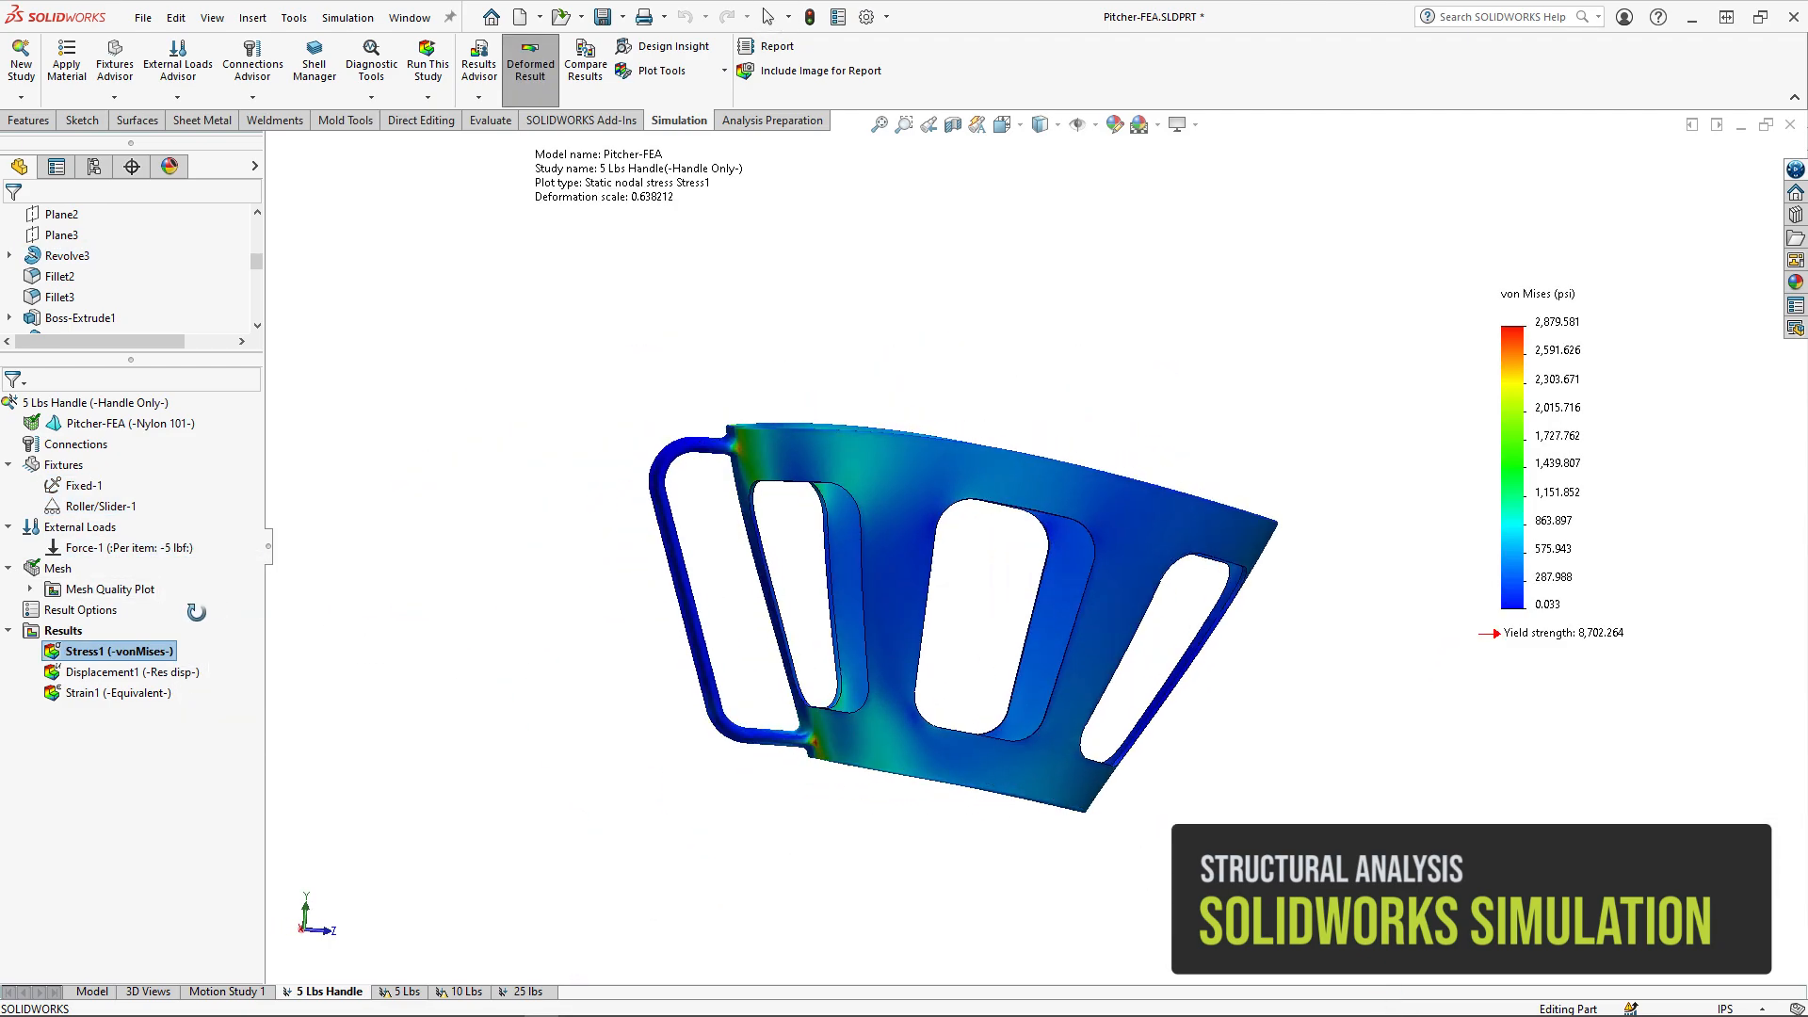
double_click(102, 673)
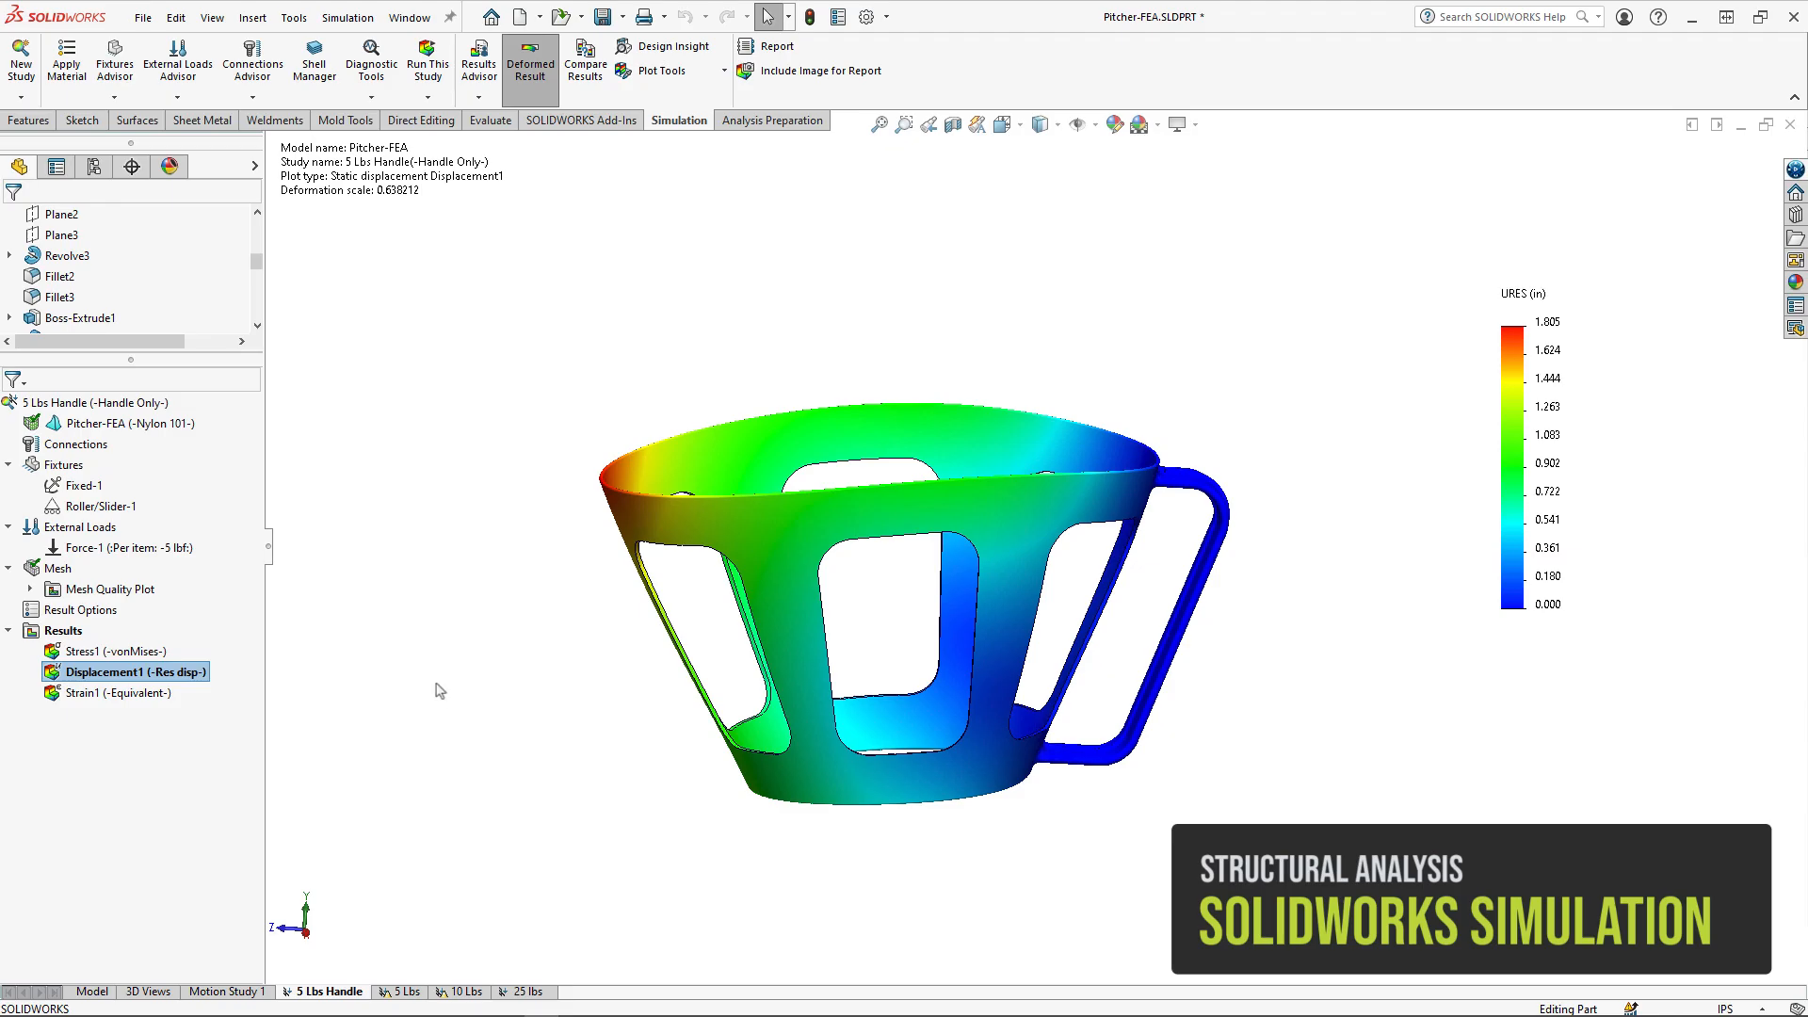
left_click(520, 993)
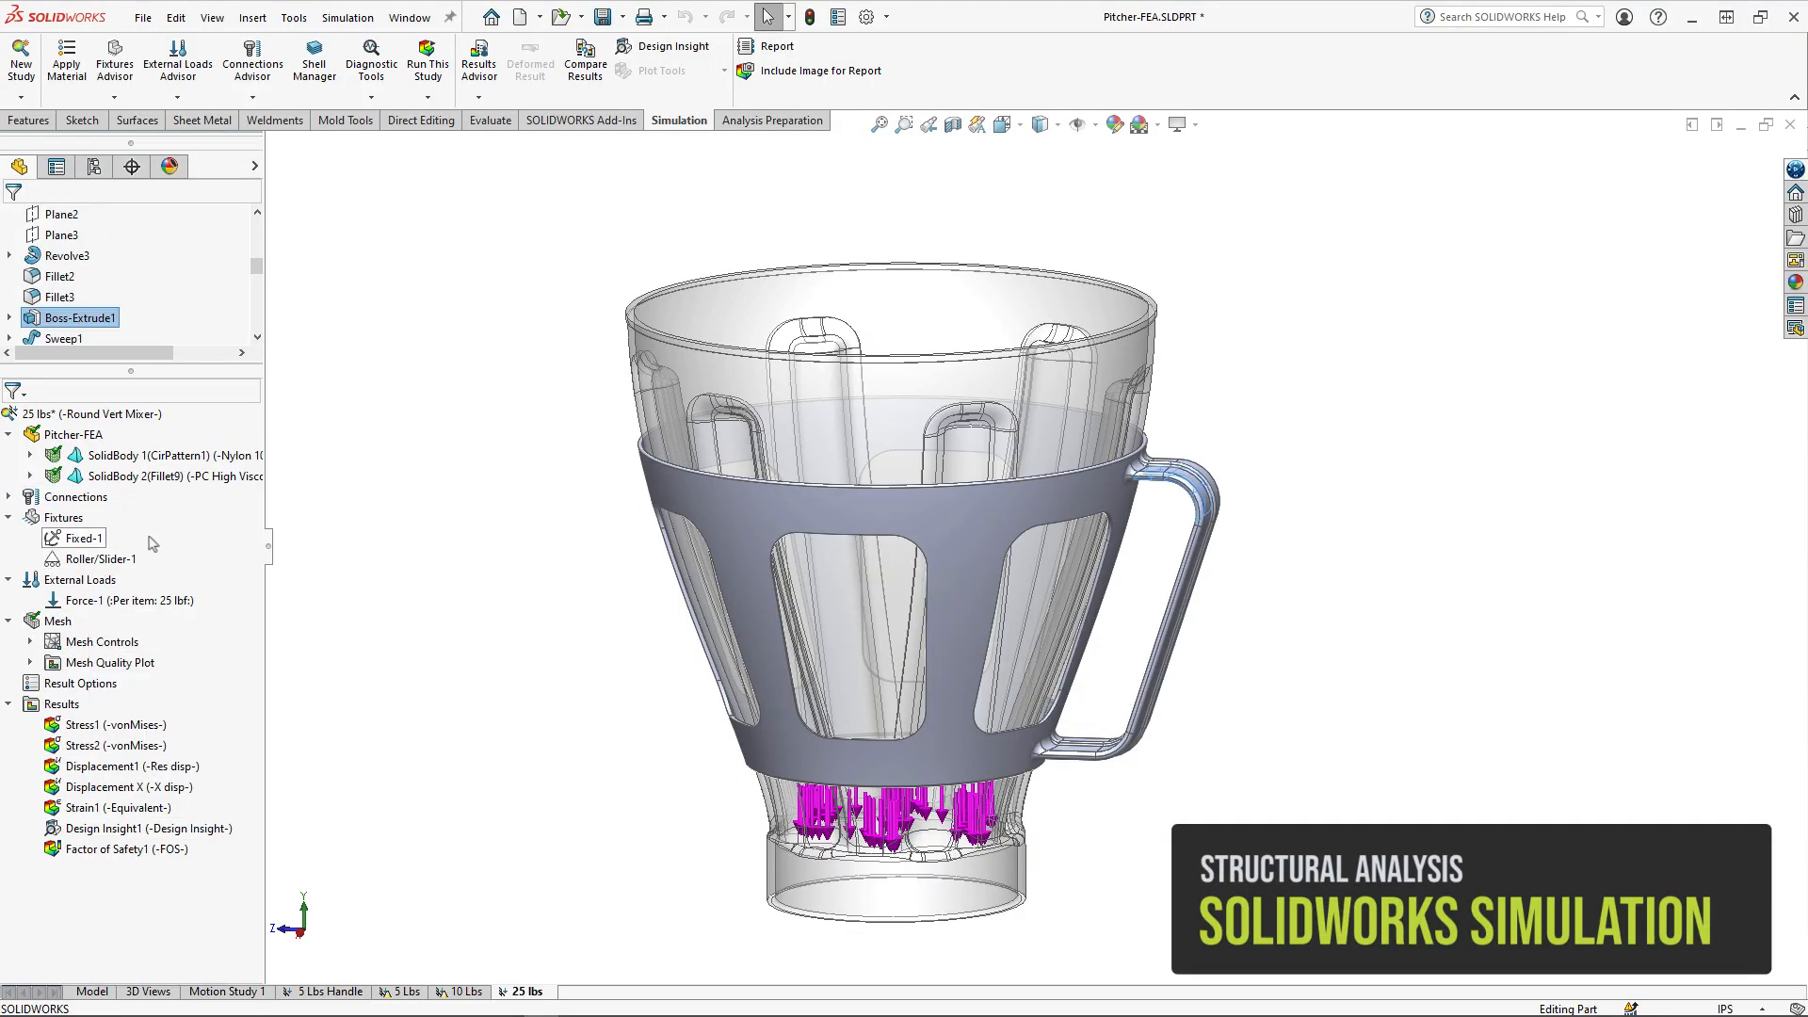
- Animate the 25 lb study's Stress1 plot and move on to the gear's fatigue plot
right_click(115, 599)
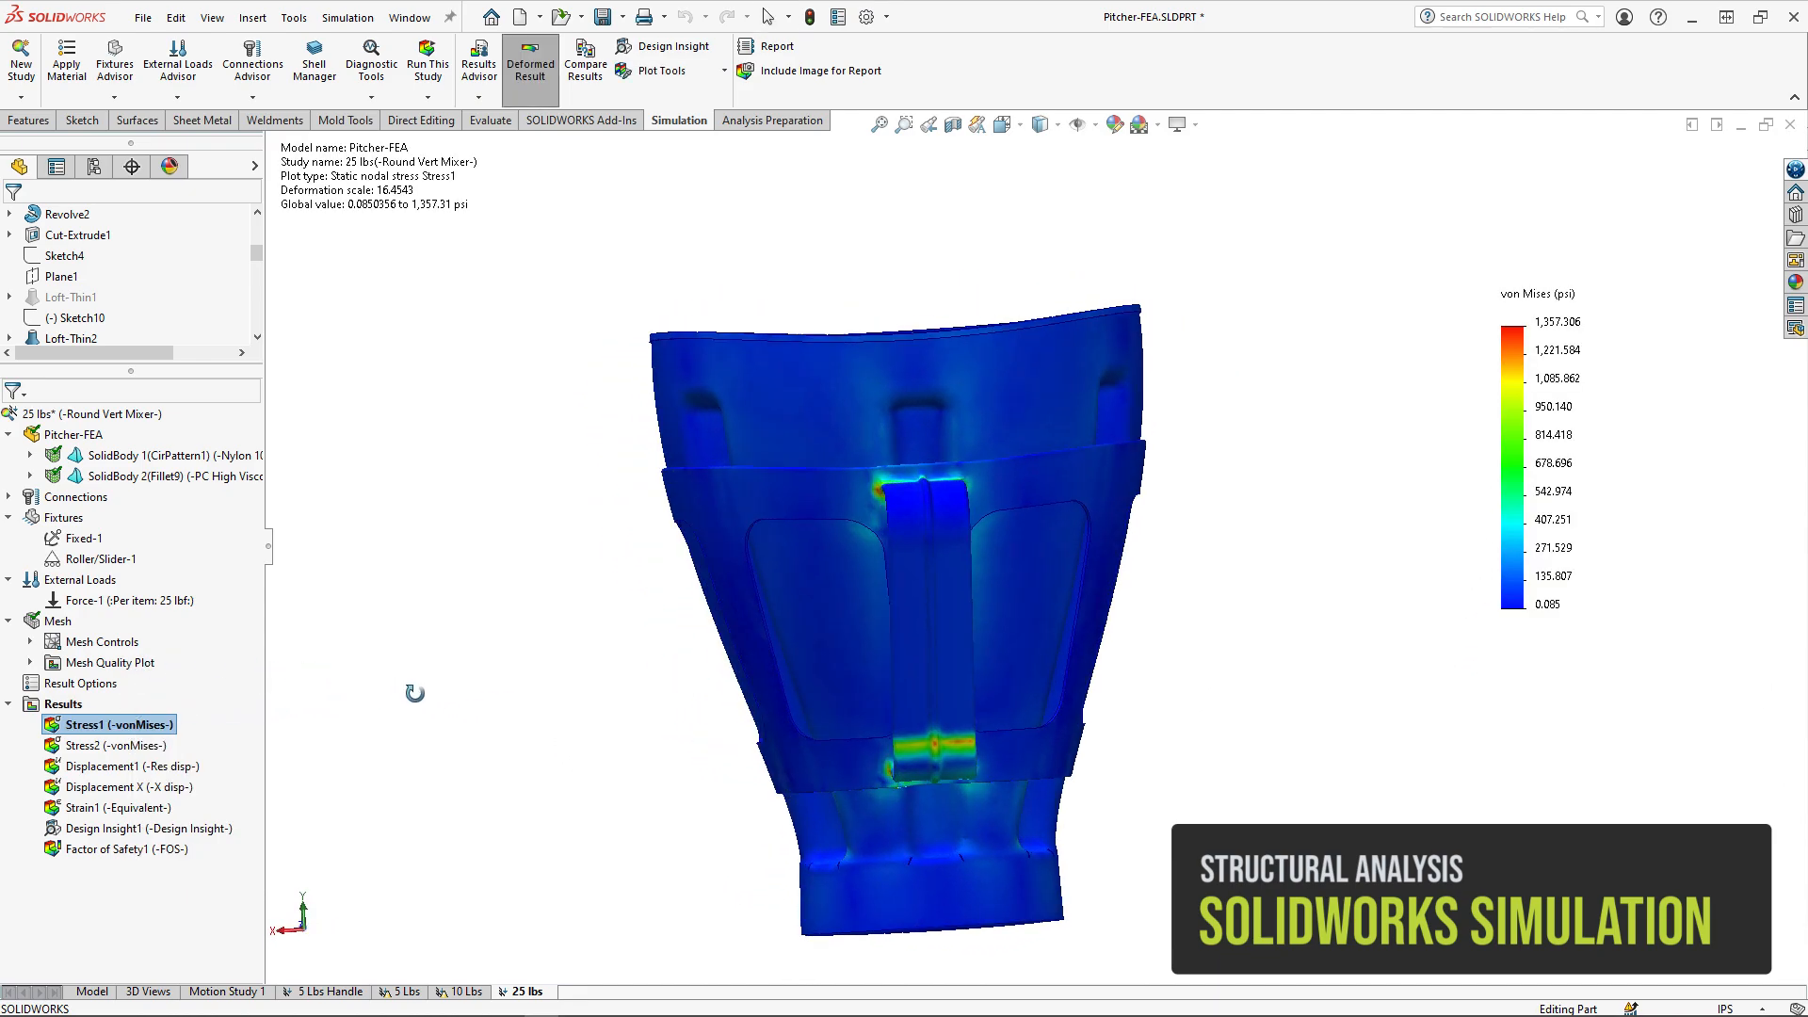
double_click(130, 767)
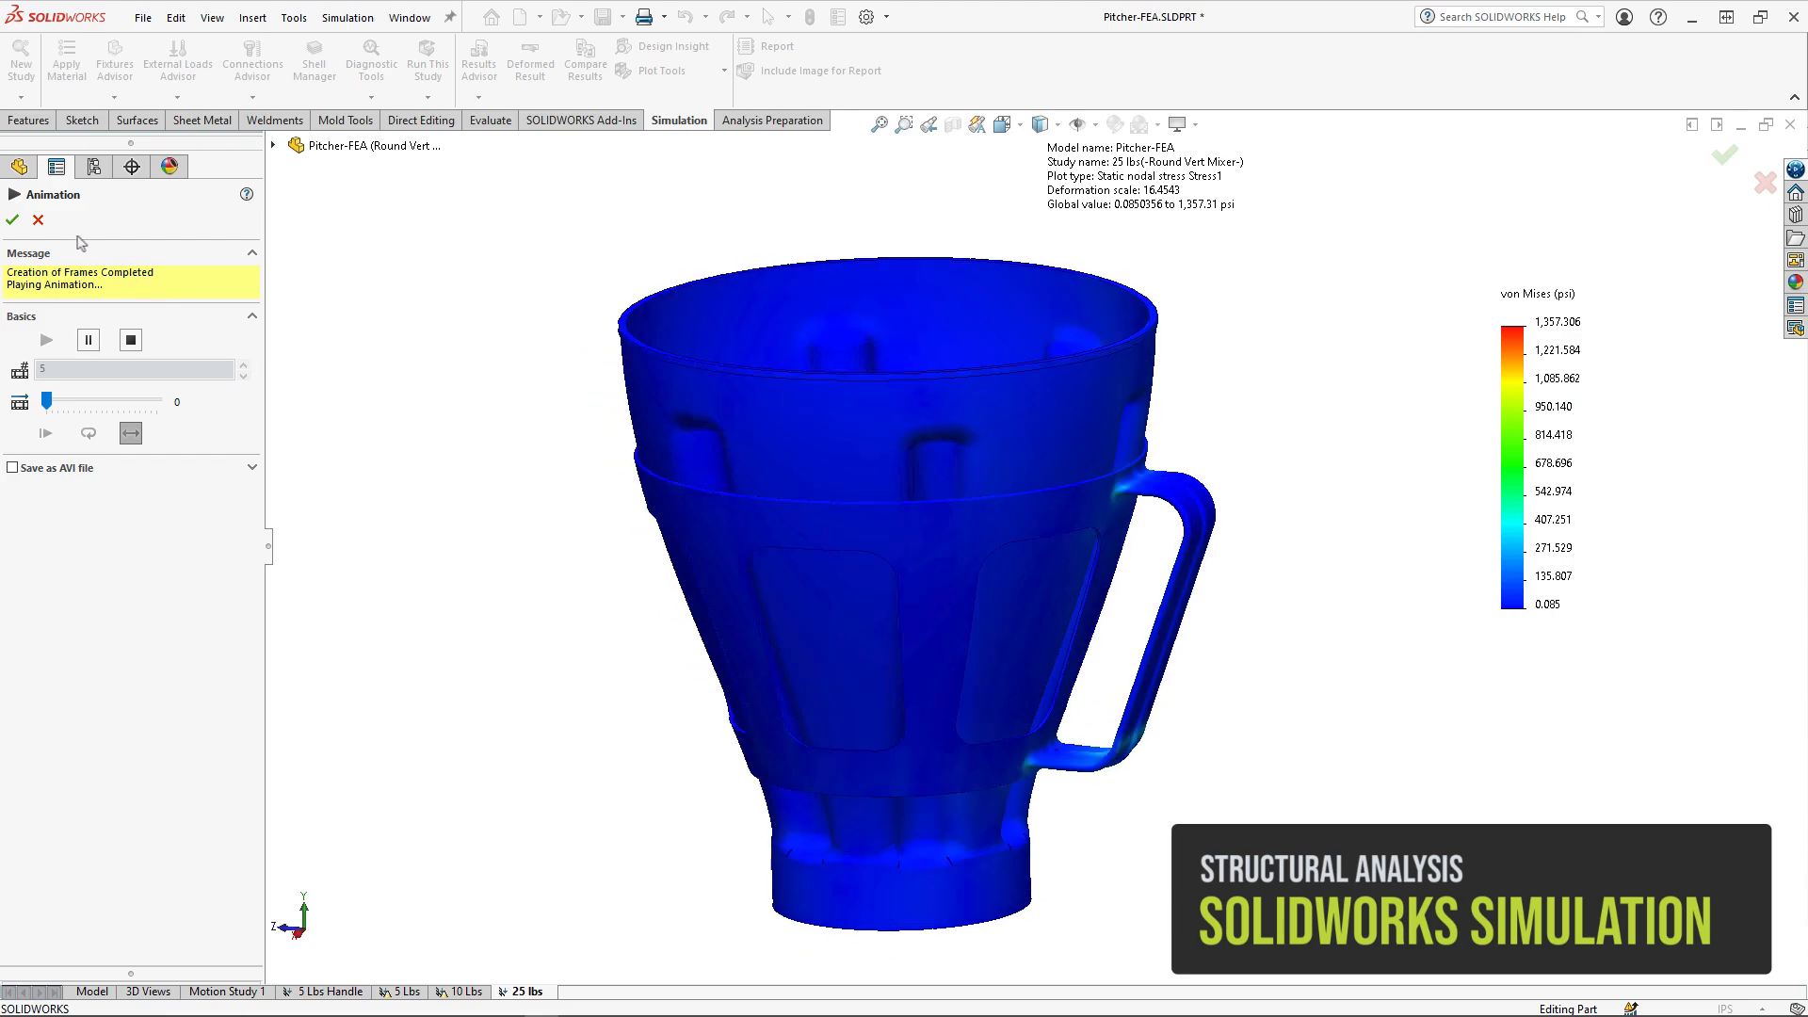
left_click(11, 218)
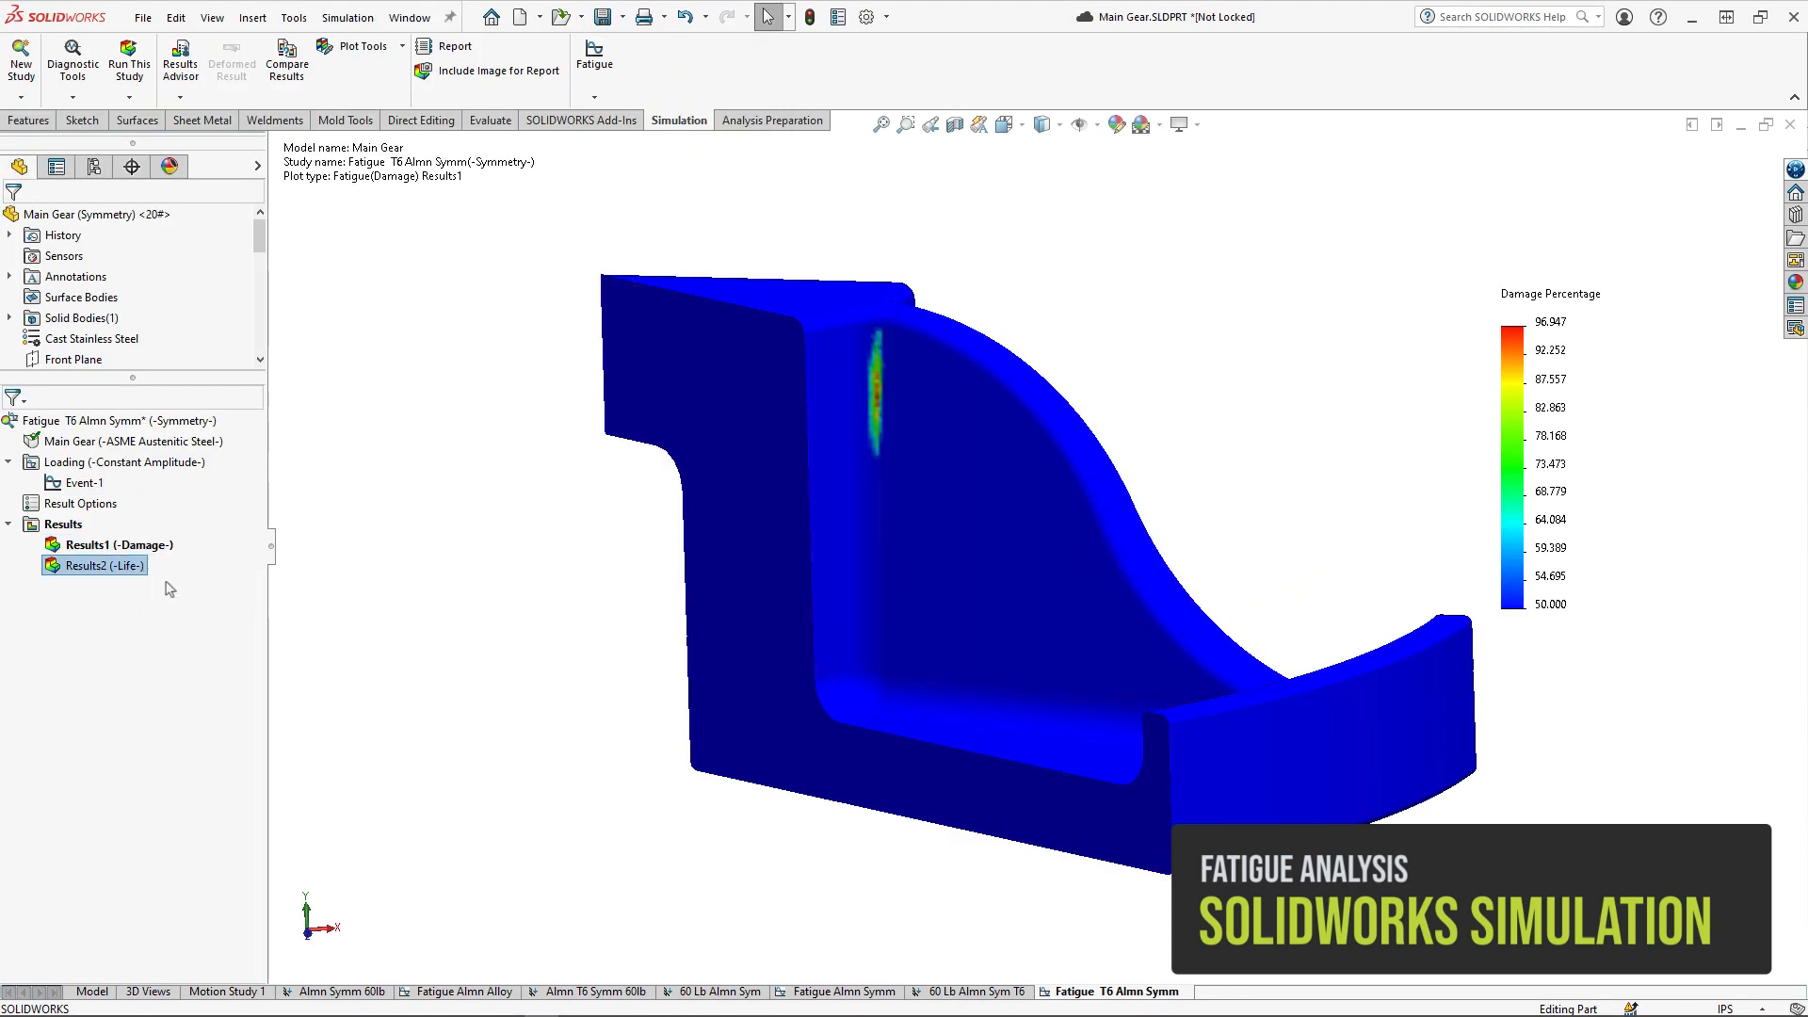
- Show the gear segment's fatigue life plot
double_click(94, 565)
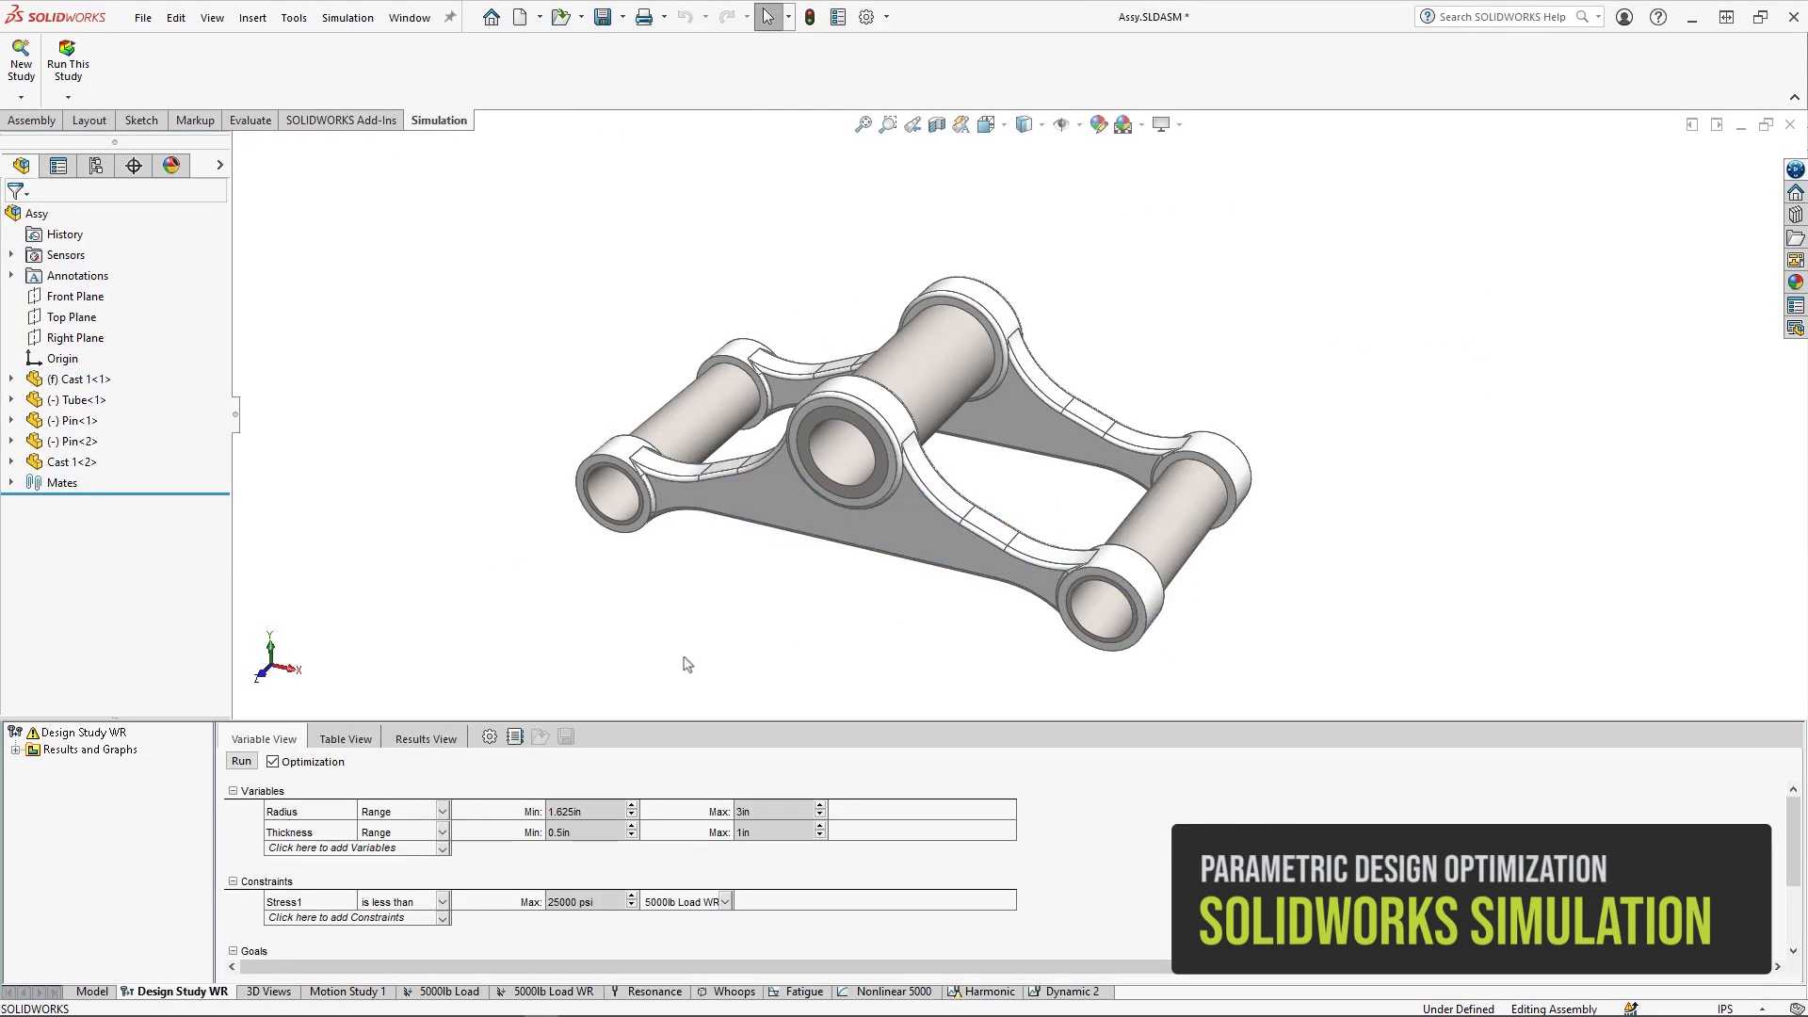
- Show the design study's results table and load iteration stress plots such as iteration 3
left_click(424, 739)
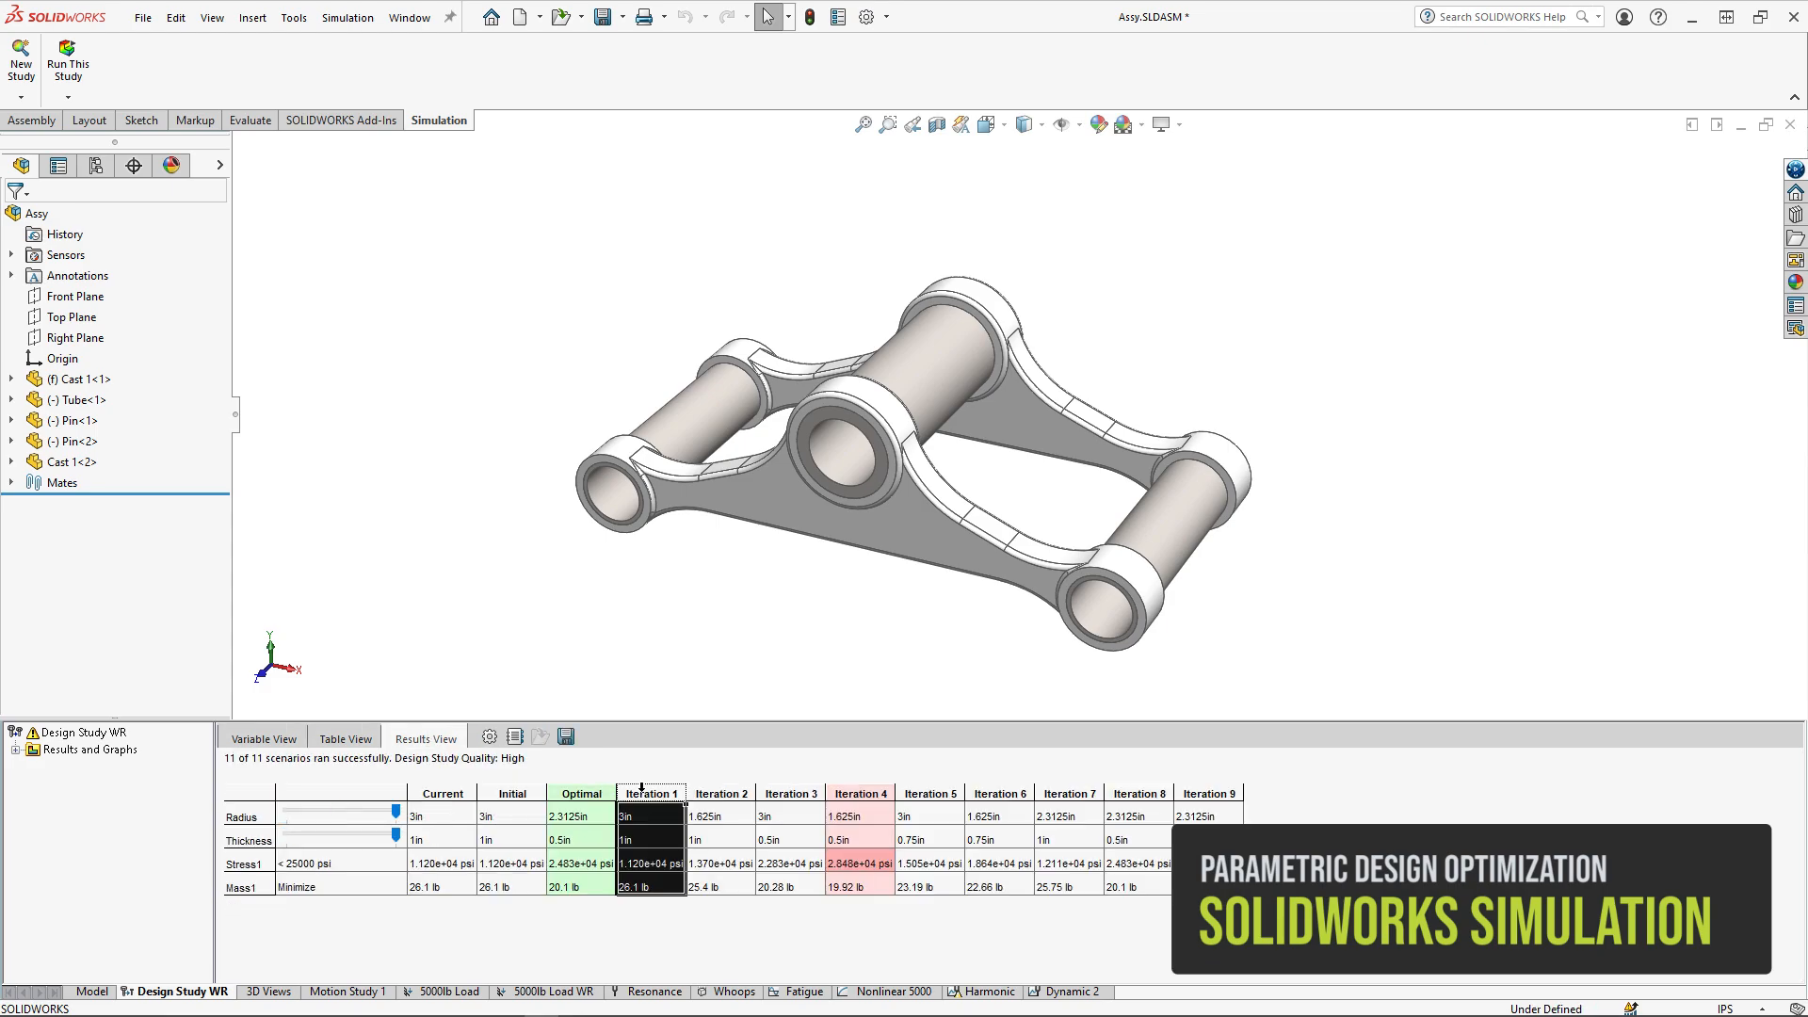
left_click(789, 816)
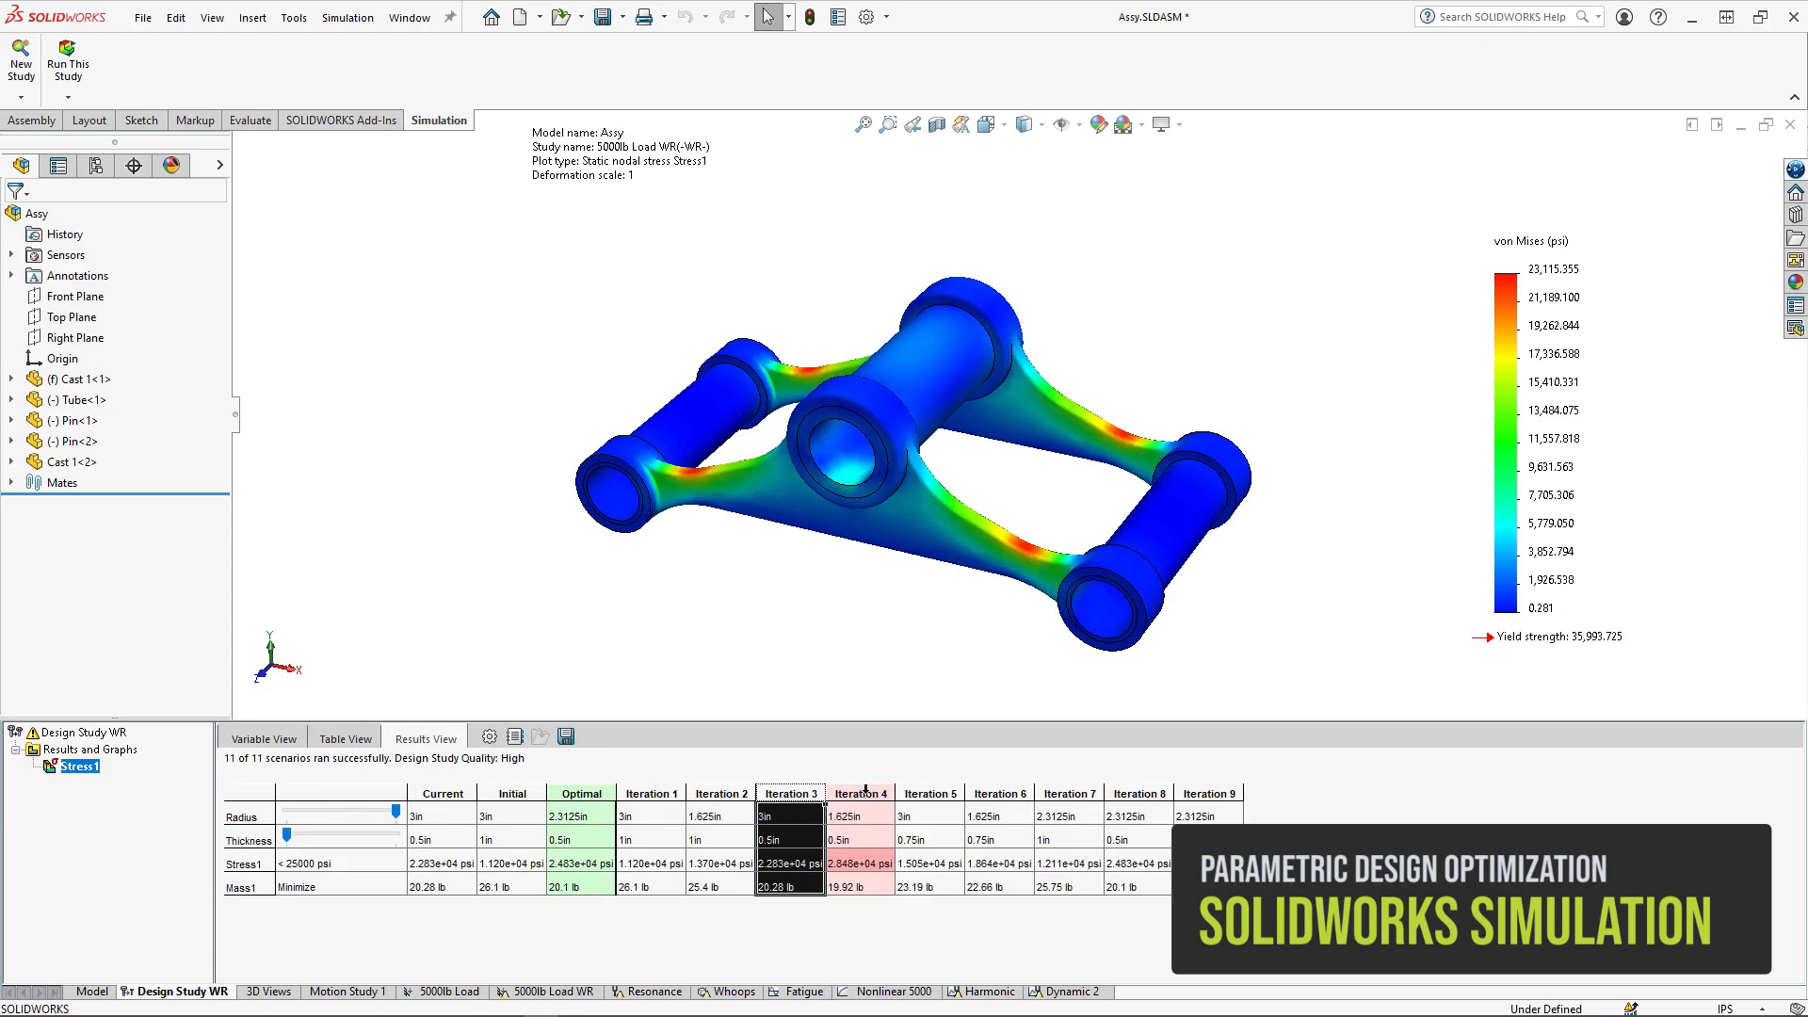
left_click(582, 793)
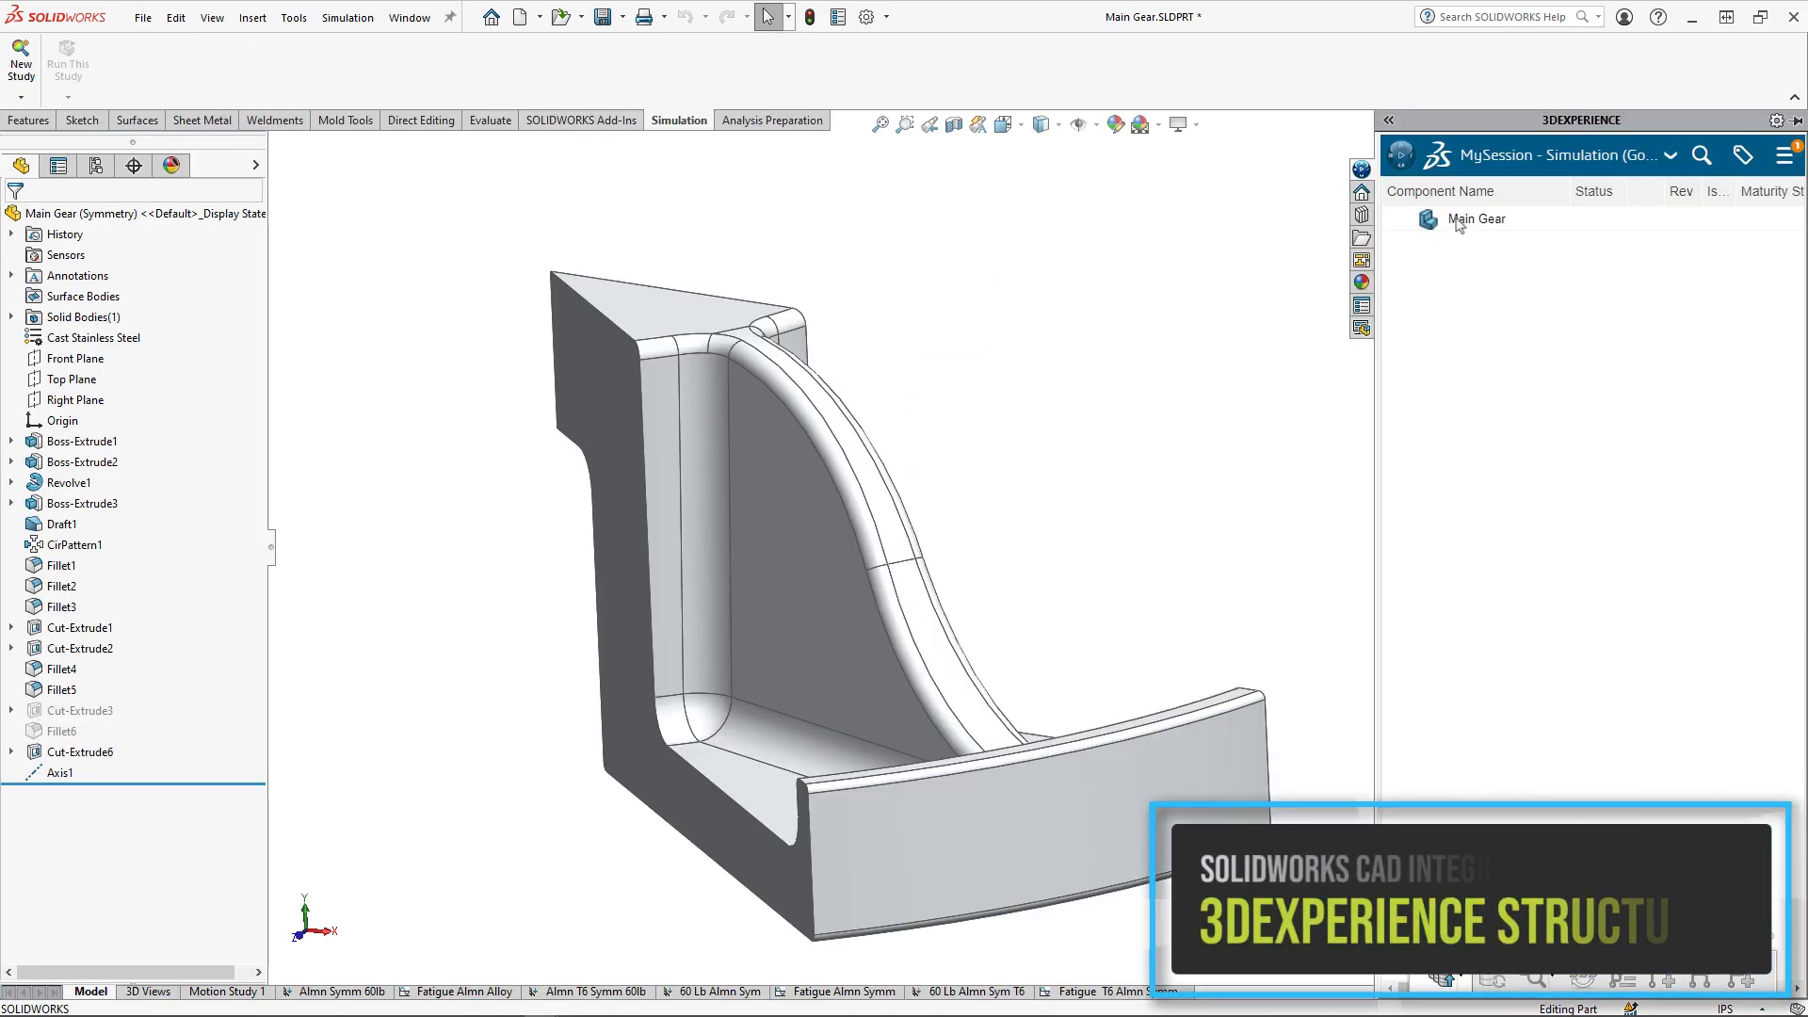
- Switch the lid press result plot from contact pressure to Displacement.1
right_click(1477, 218)
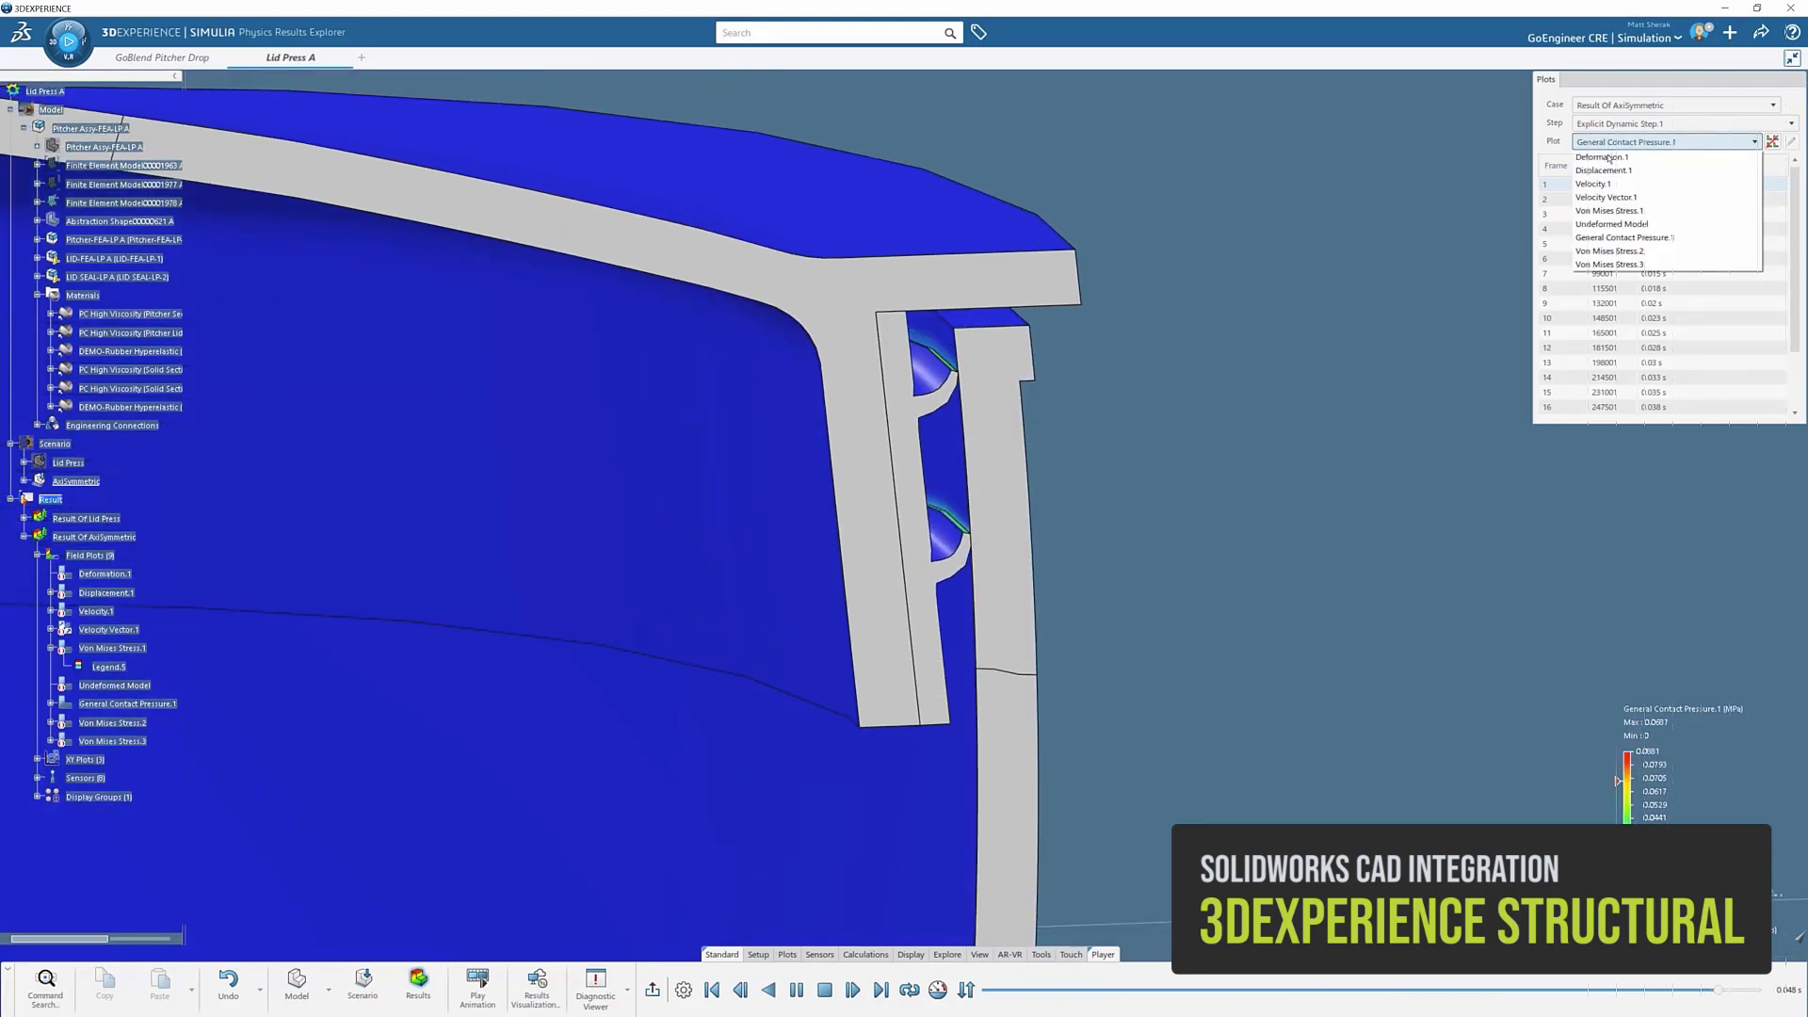
left_click(1601, 170)
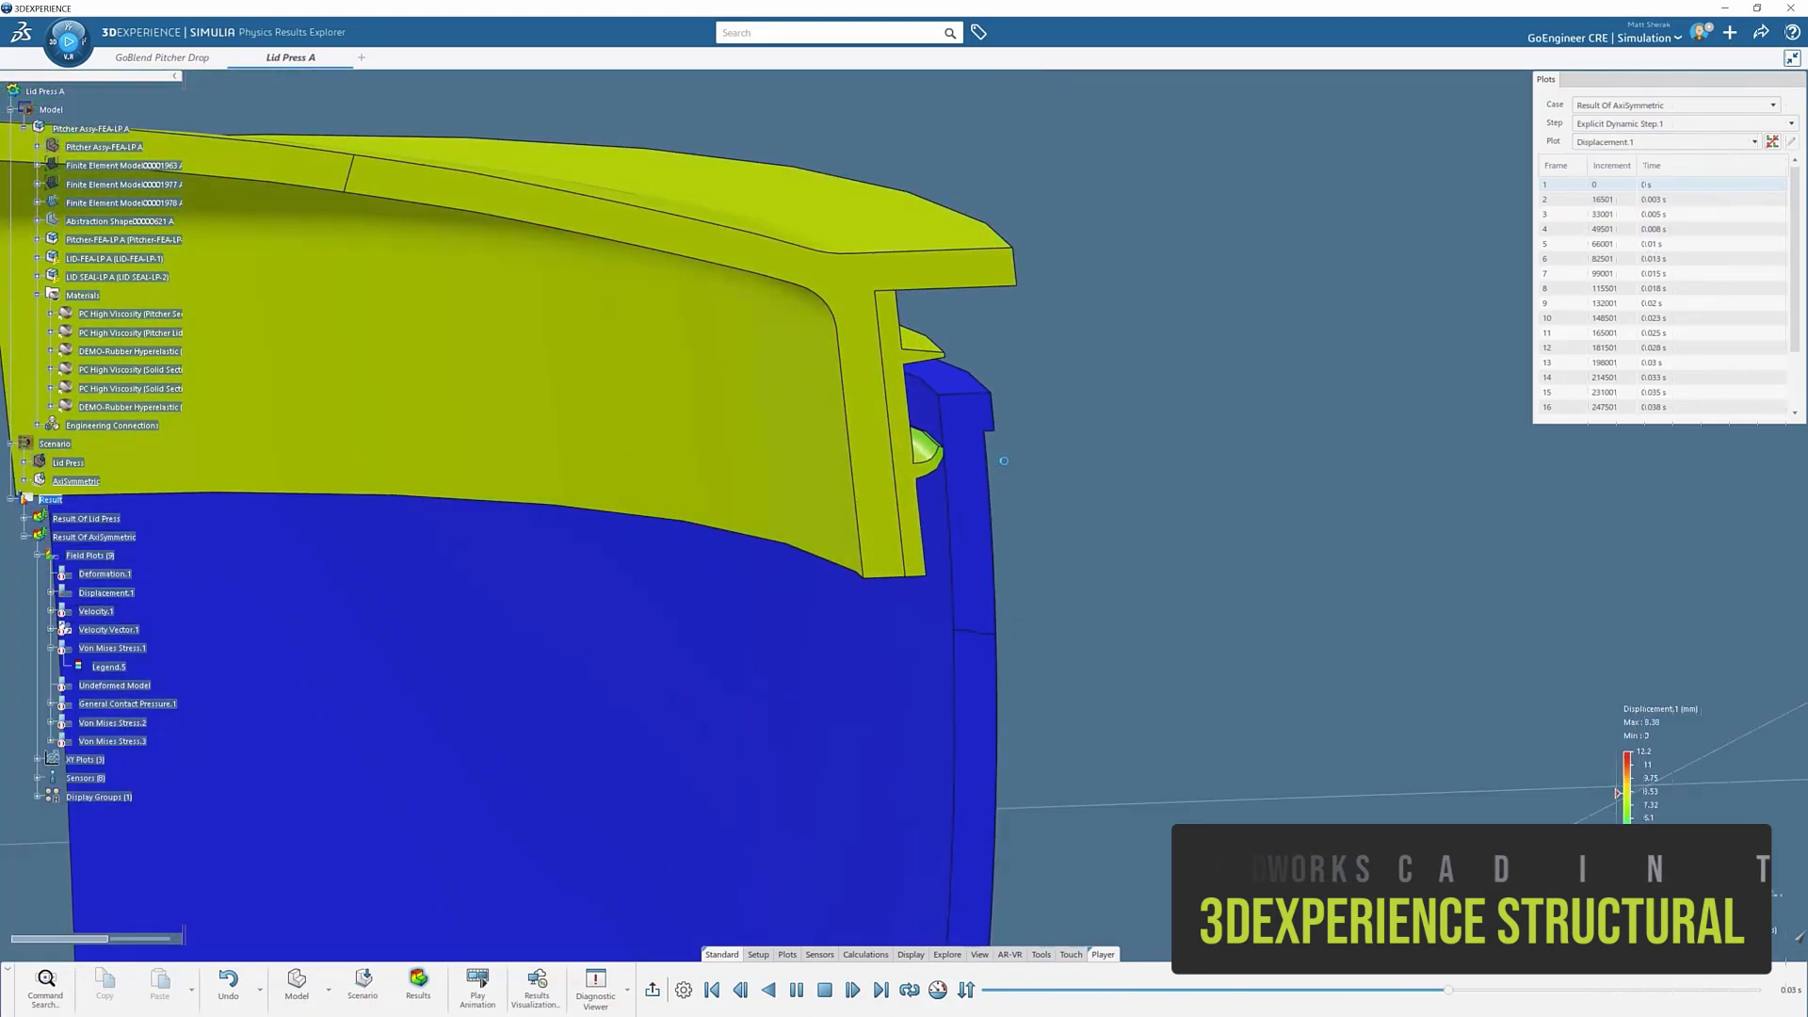
left_click(162, 56)
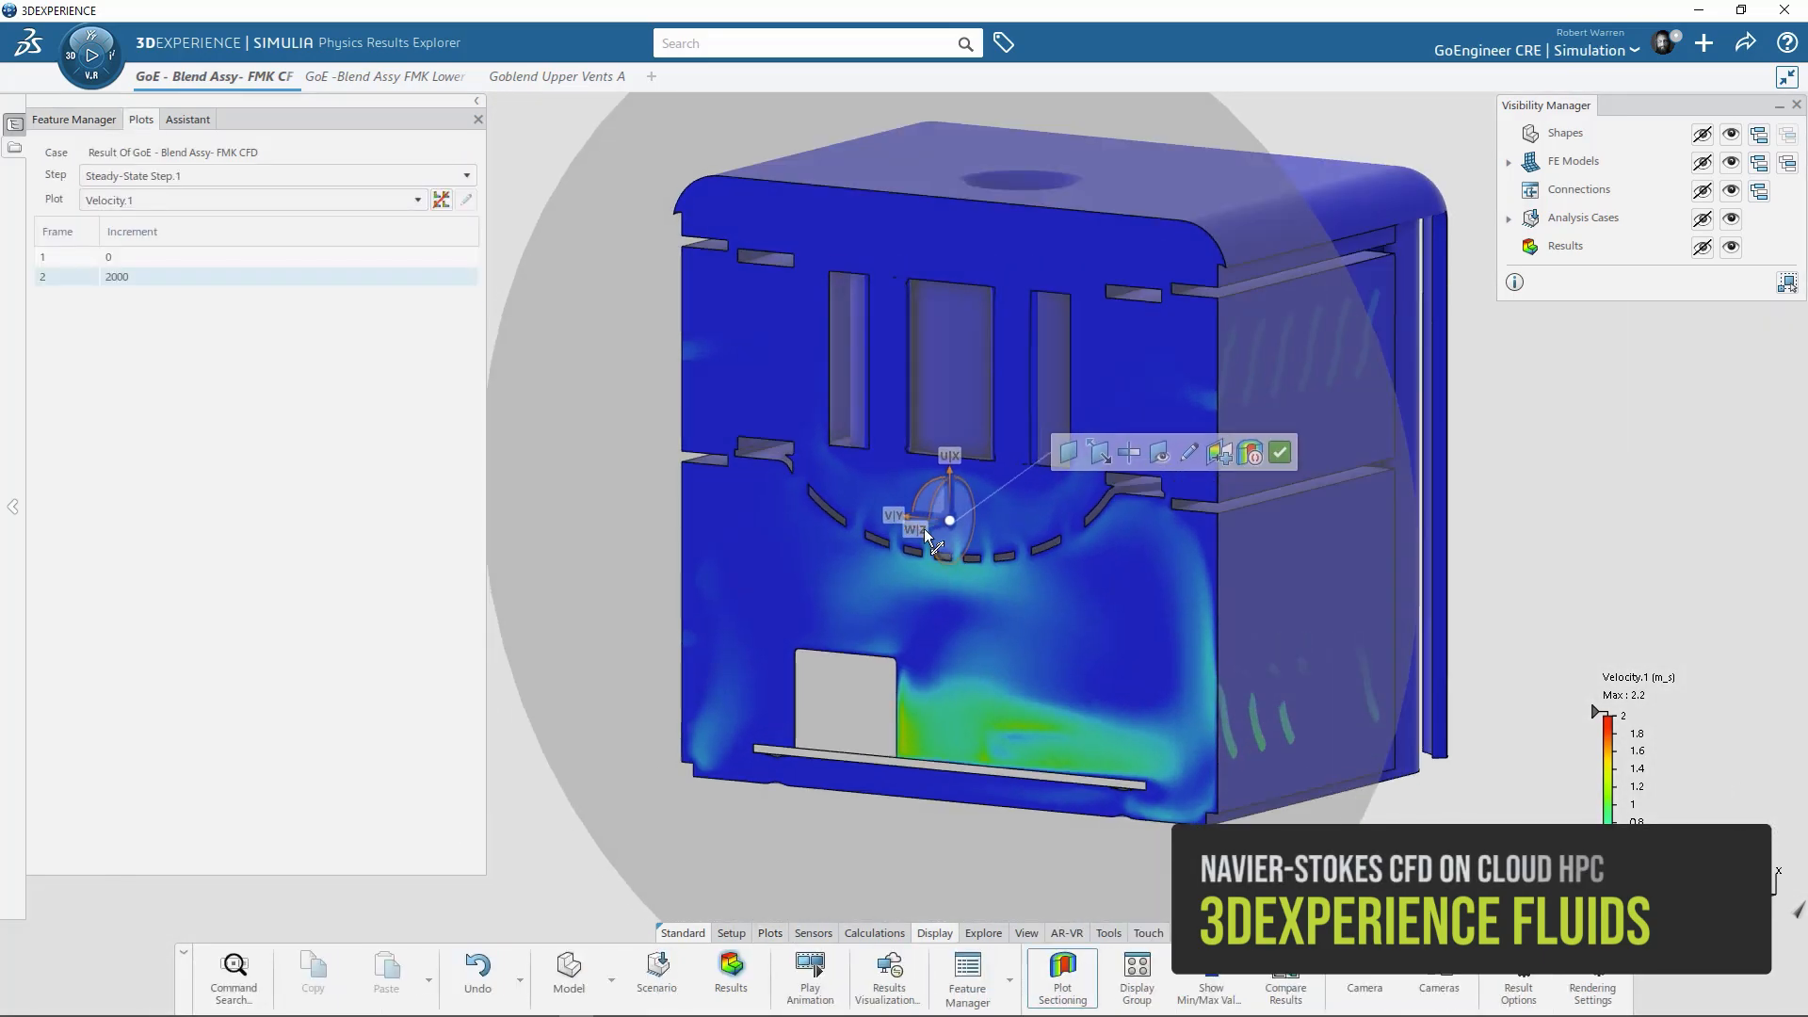
- Section the blender housing's Velocity.1 plot with Plot Sectioning
left_click(254, 200)
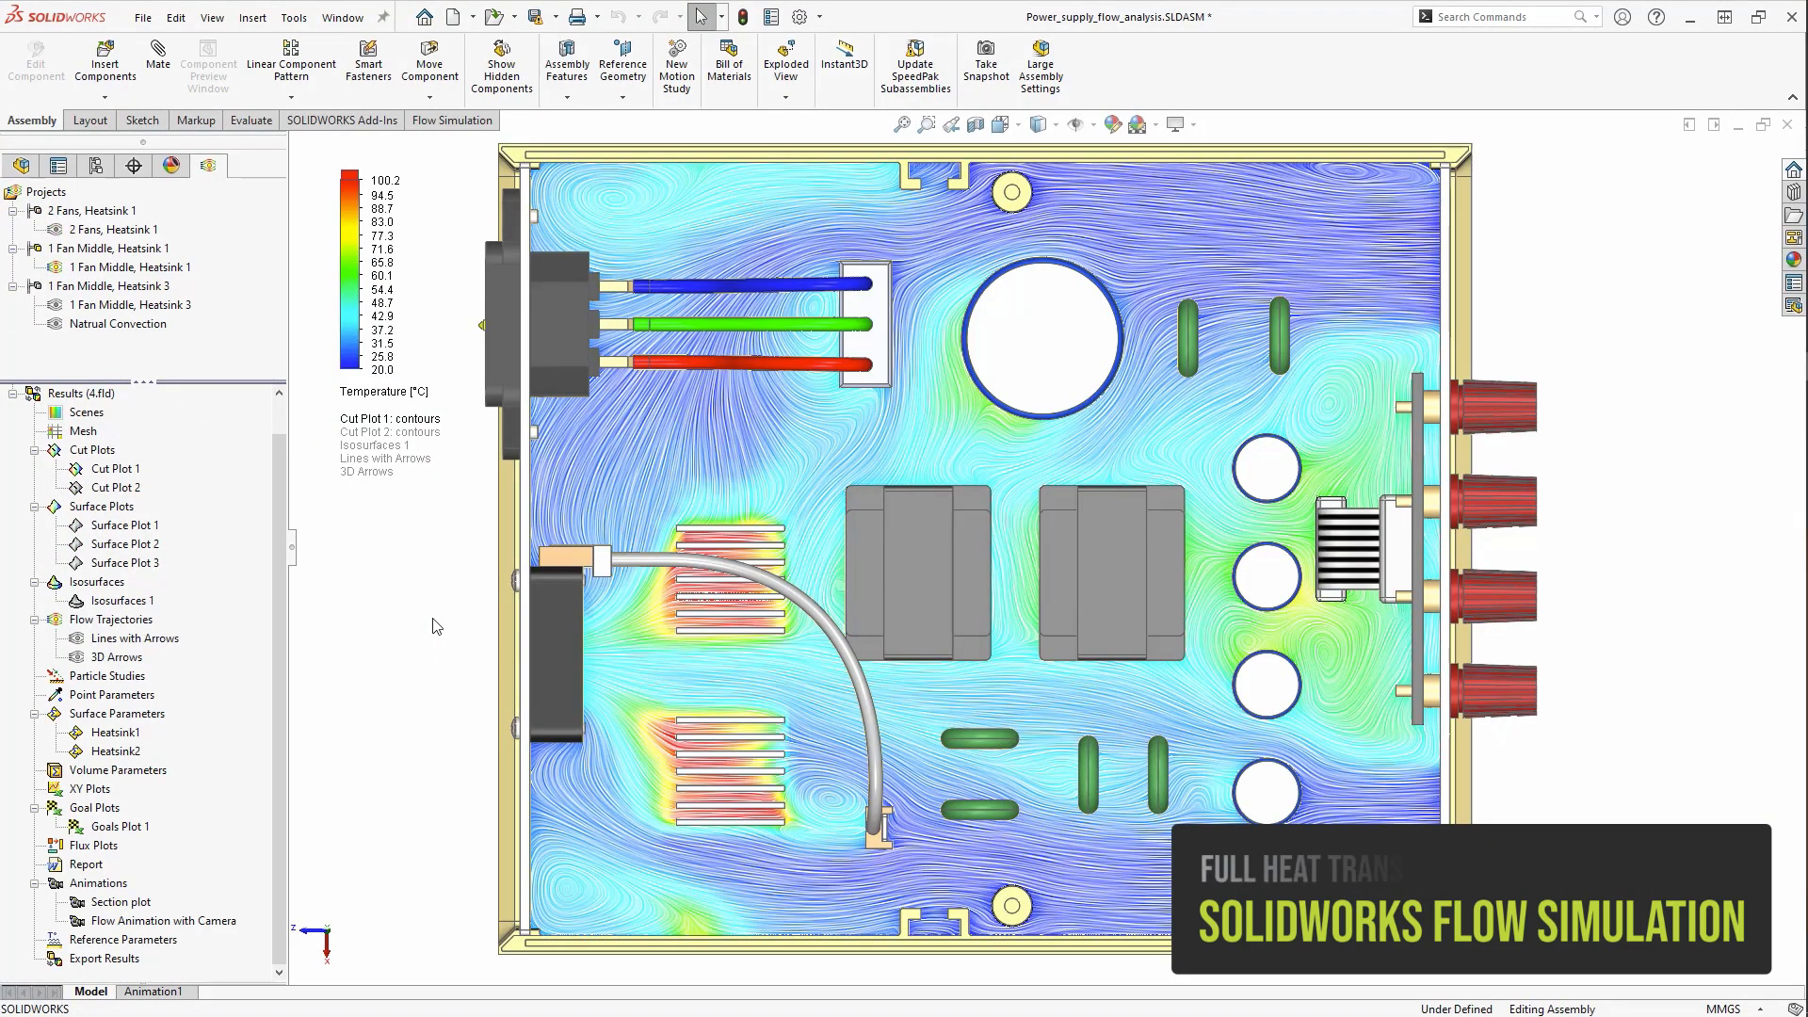
left_click(389, 392)
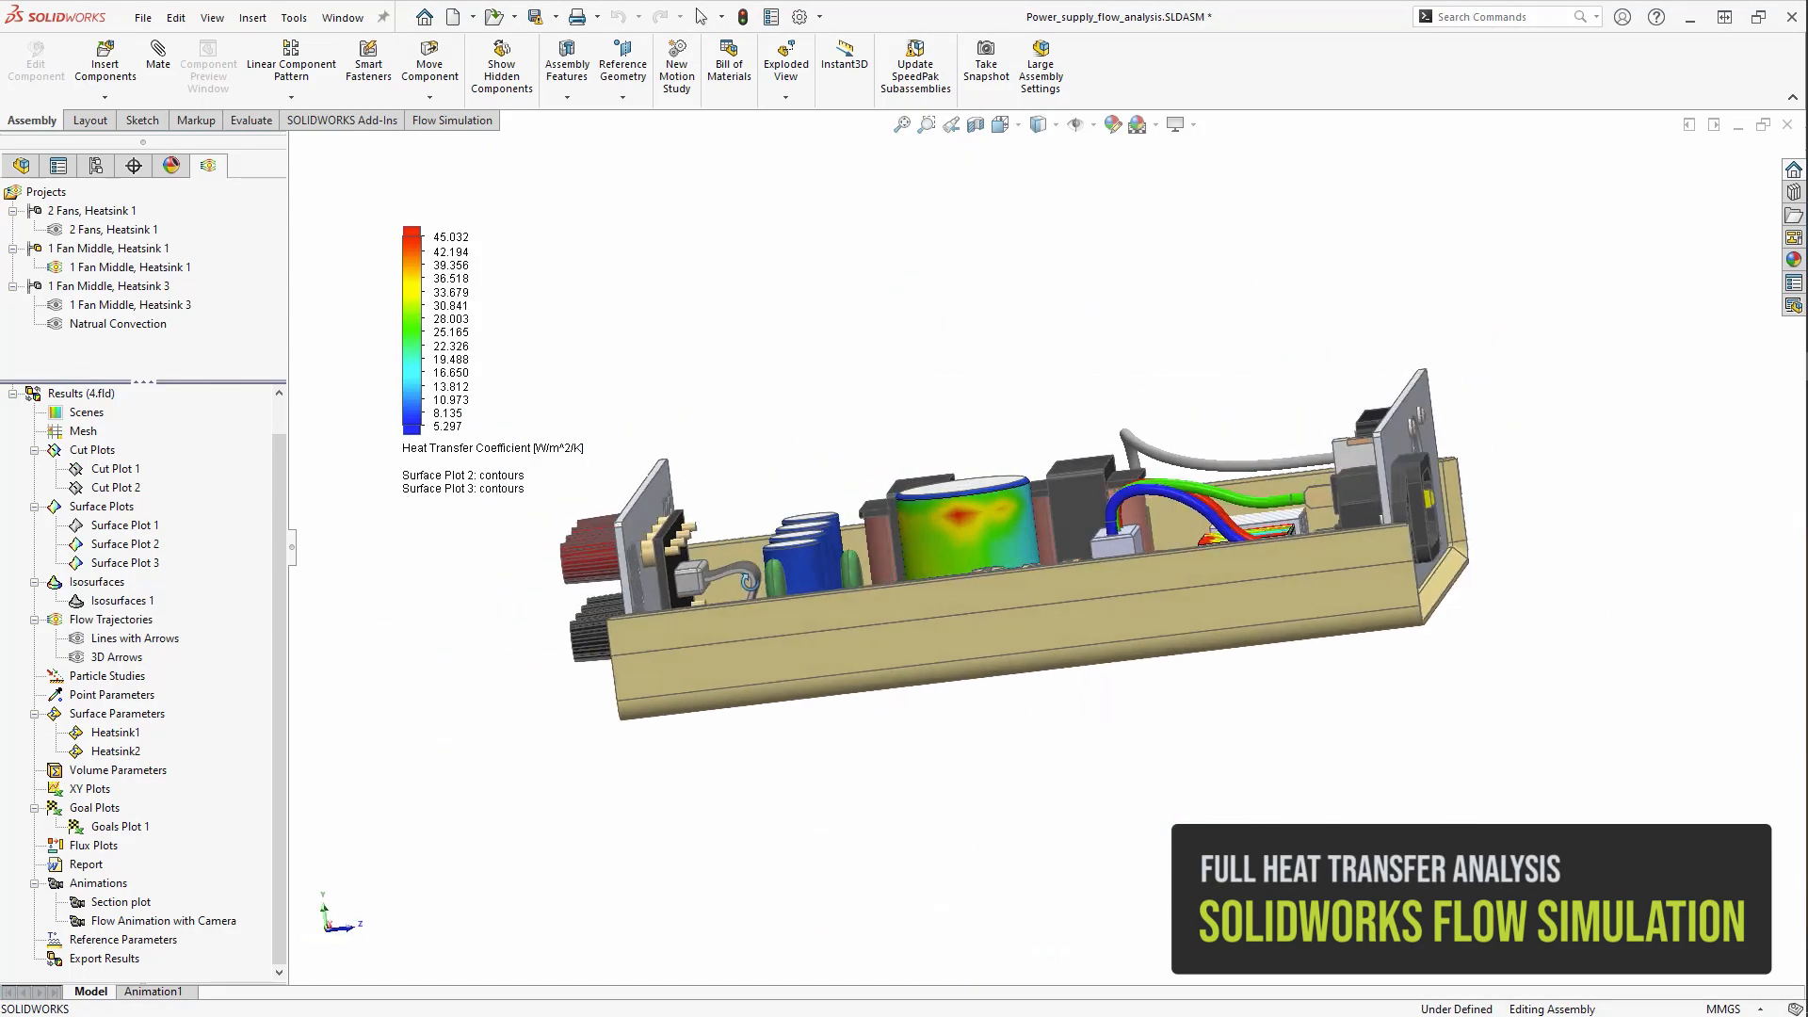
scroll("up", 3)
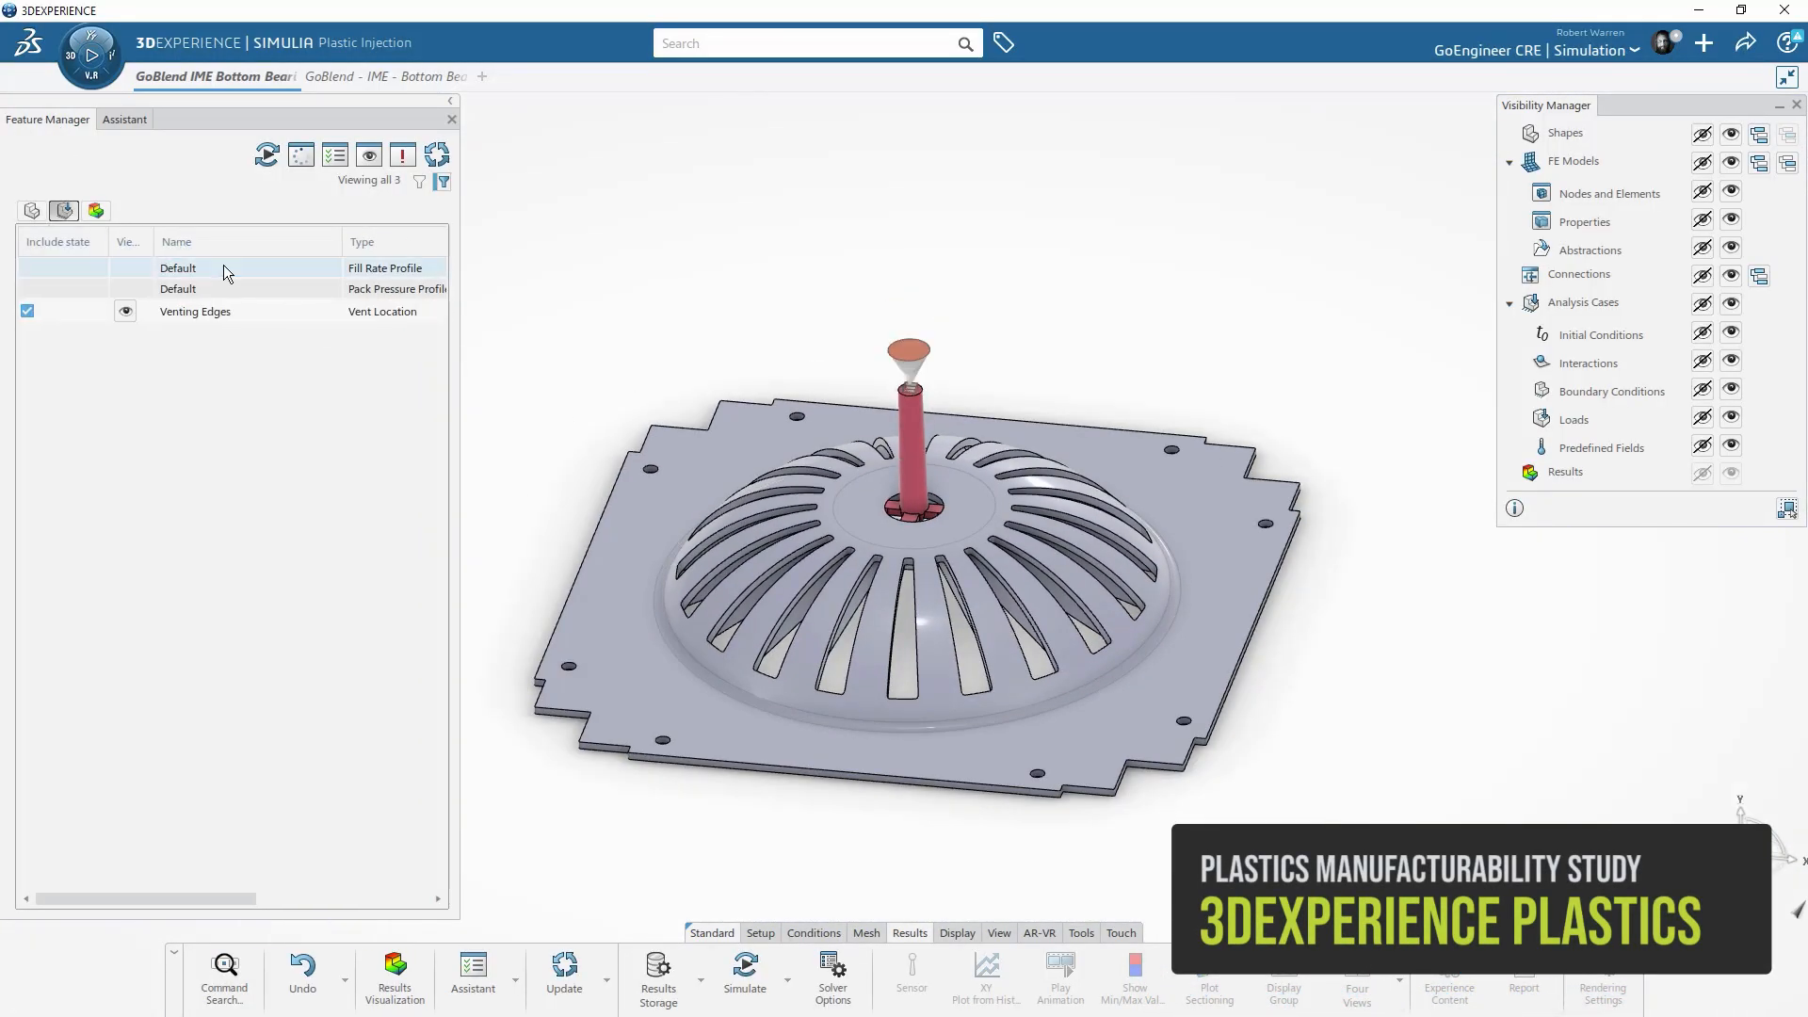
- From the venting edges feature, show results for the Fill Simulation step with the Fill time plot
right_click(194, 310)
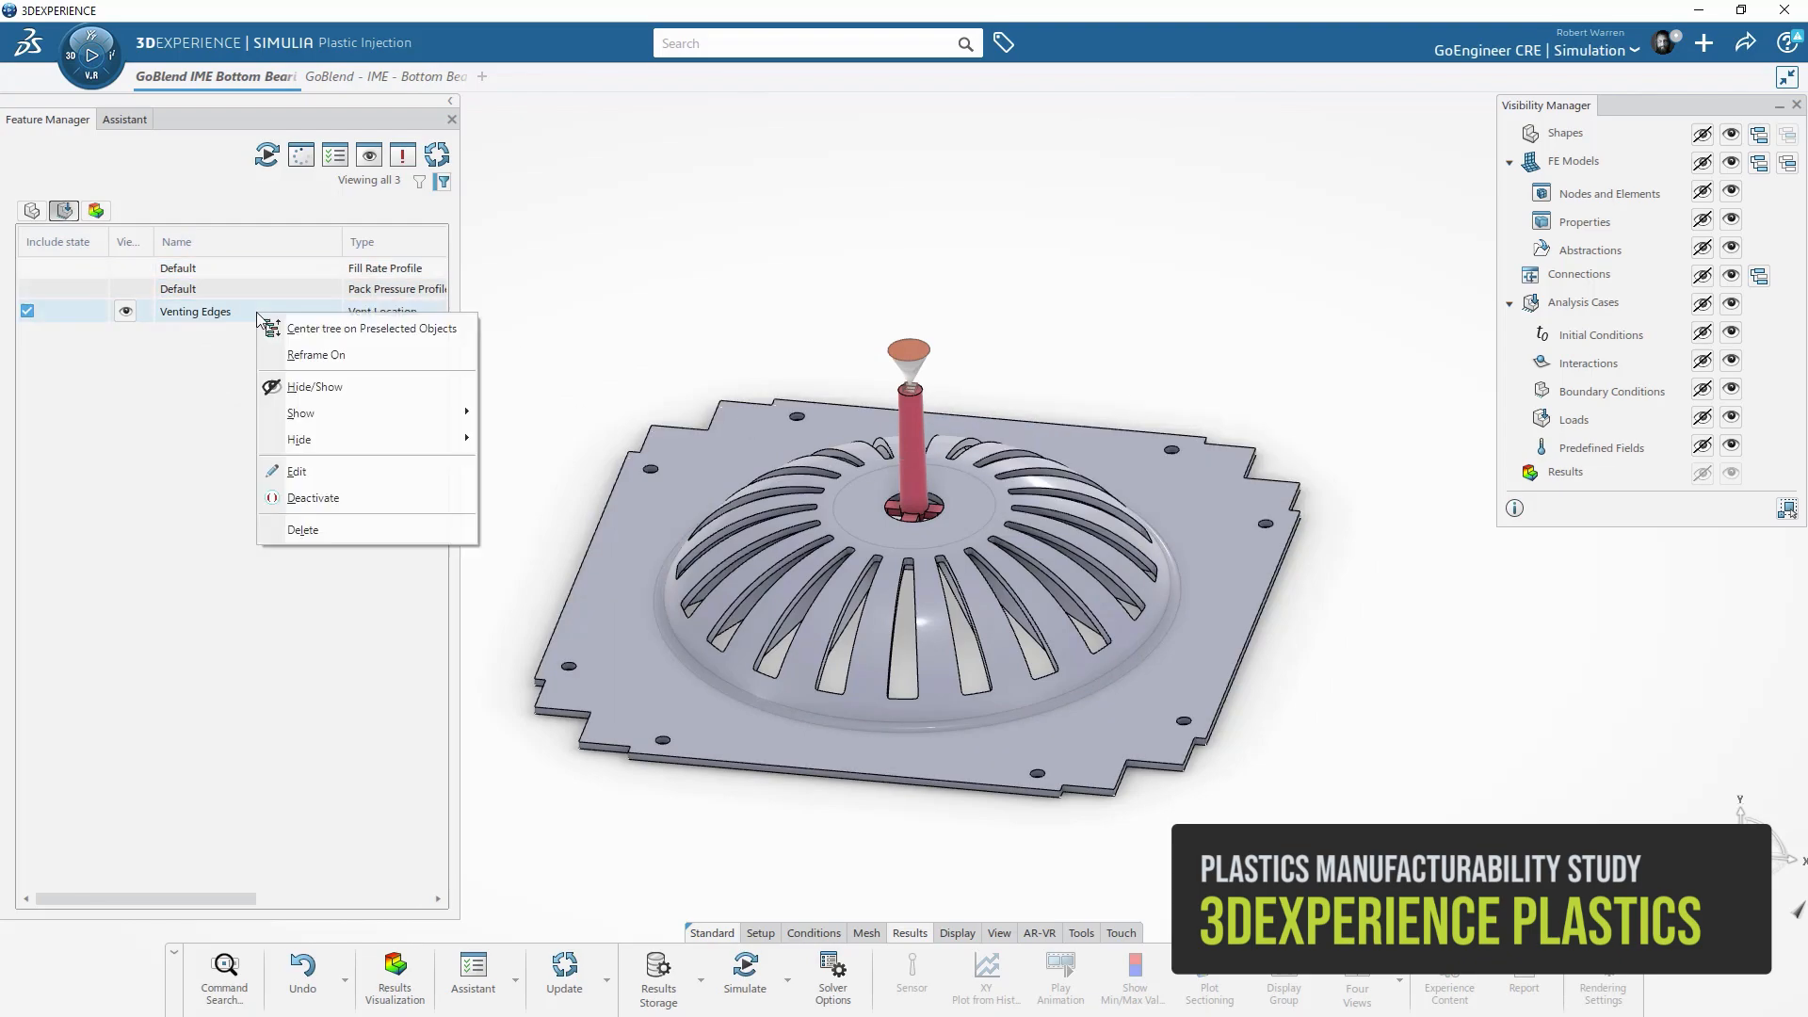
left_click(296, 471)
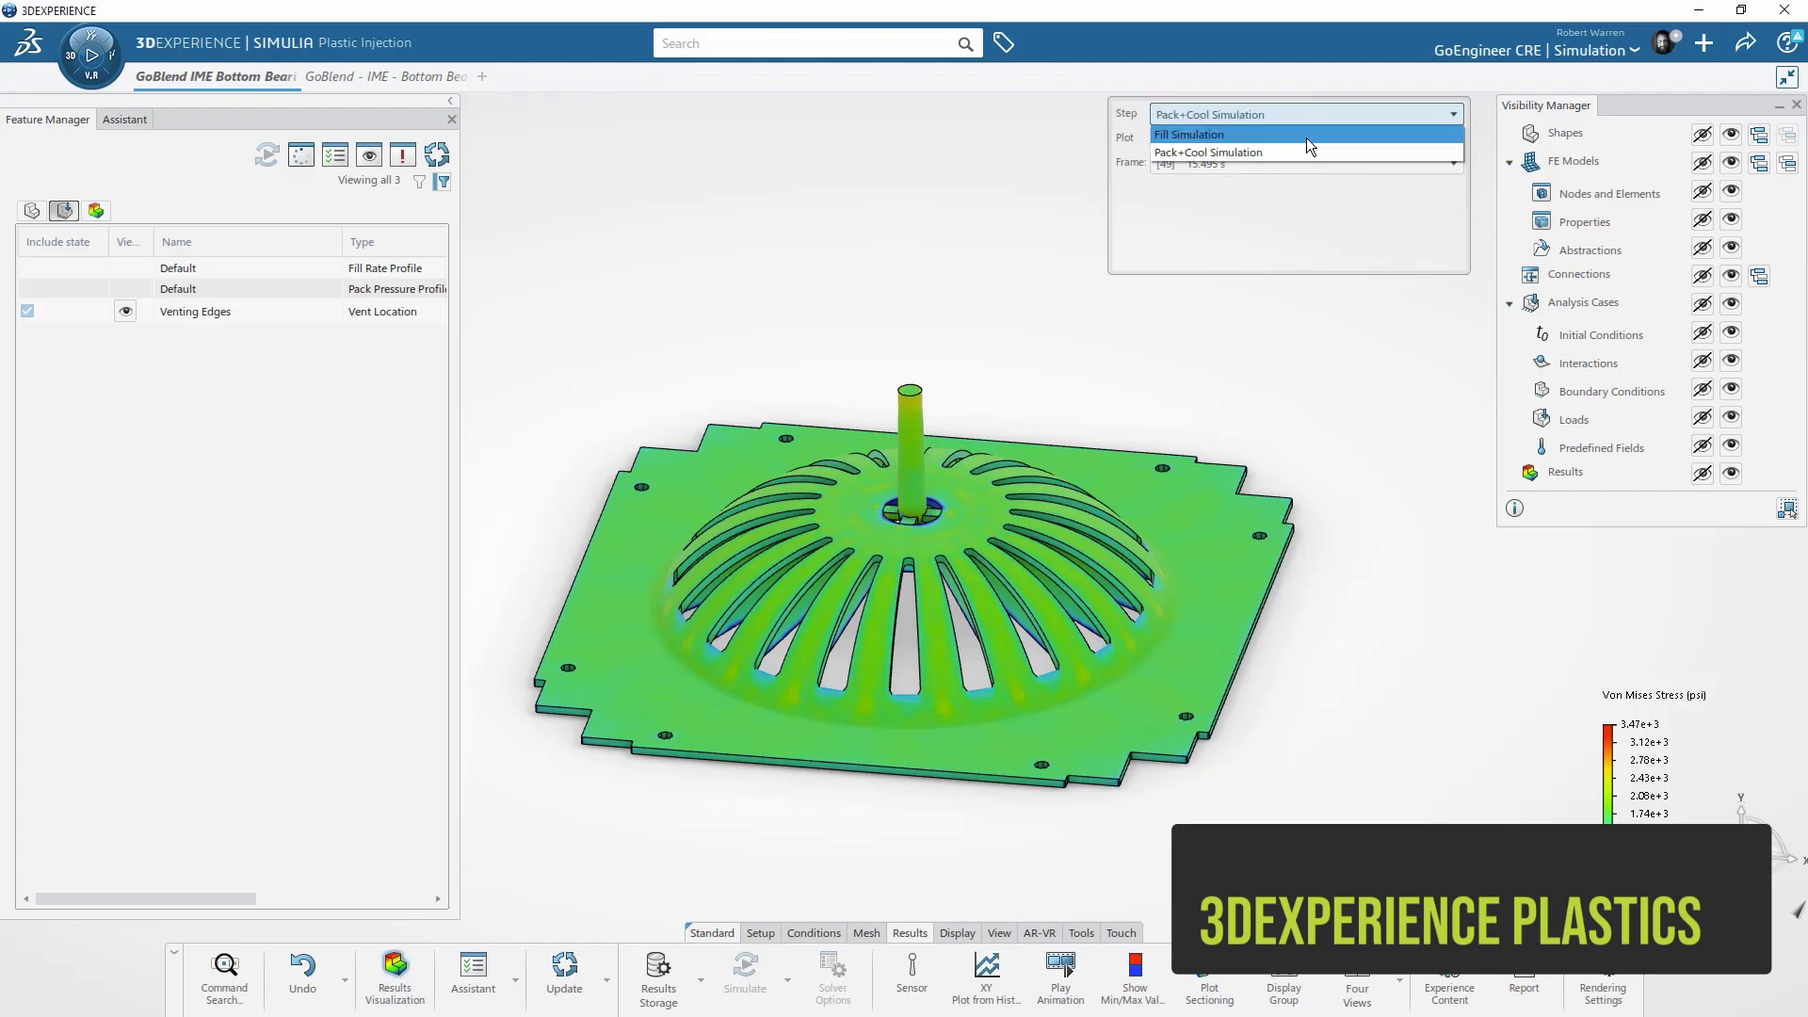
left_click(1191, 134)
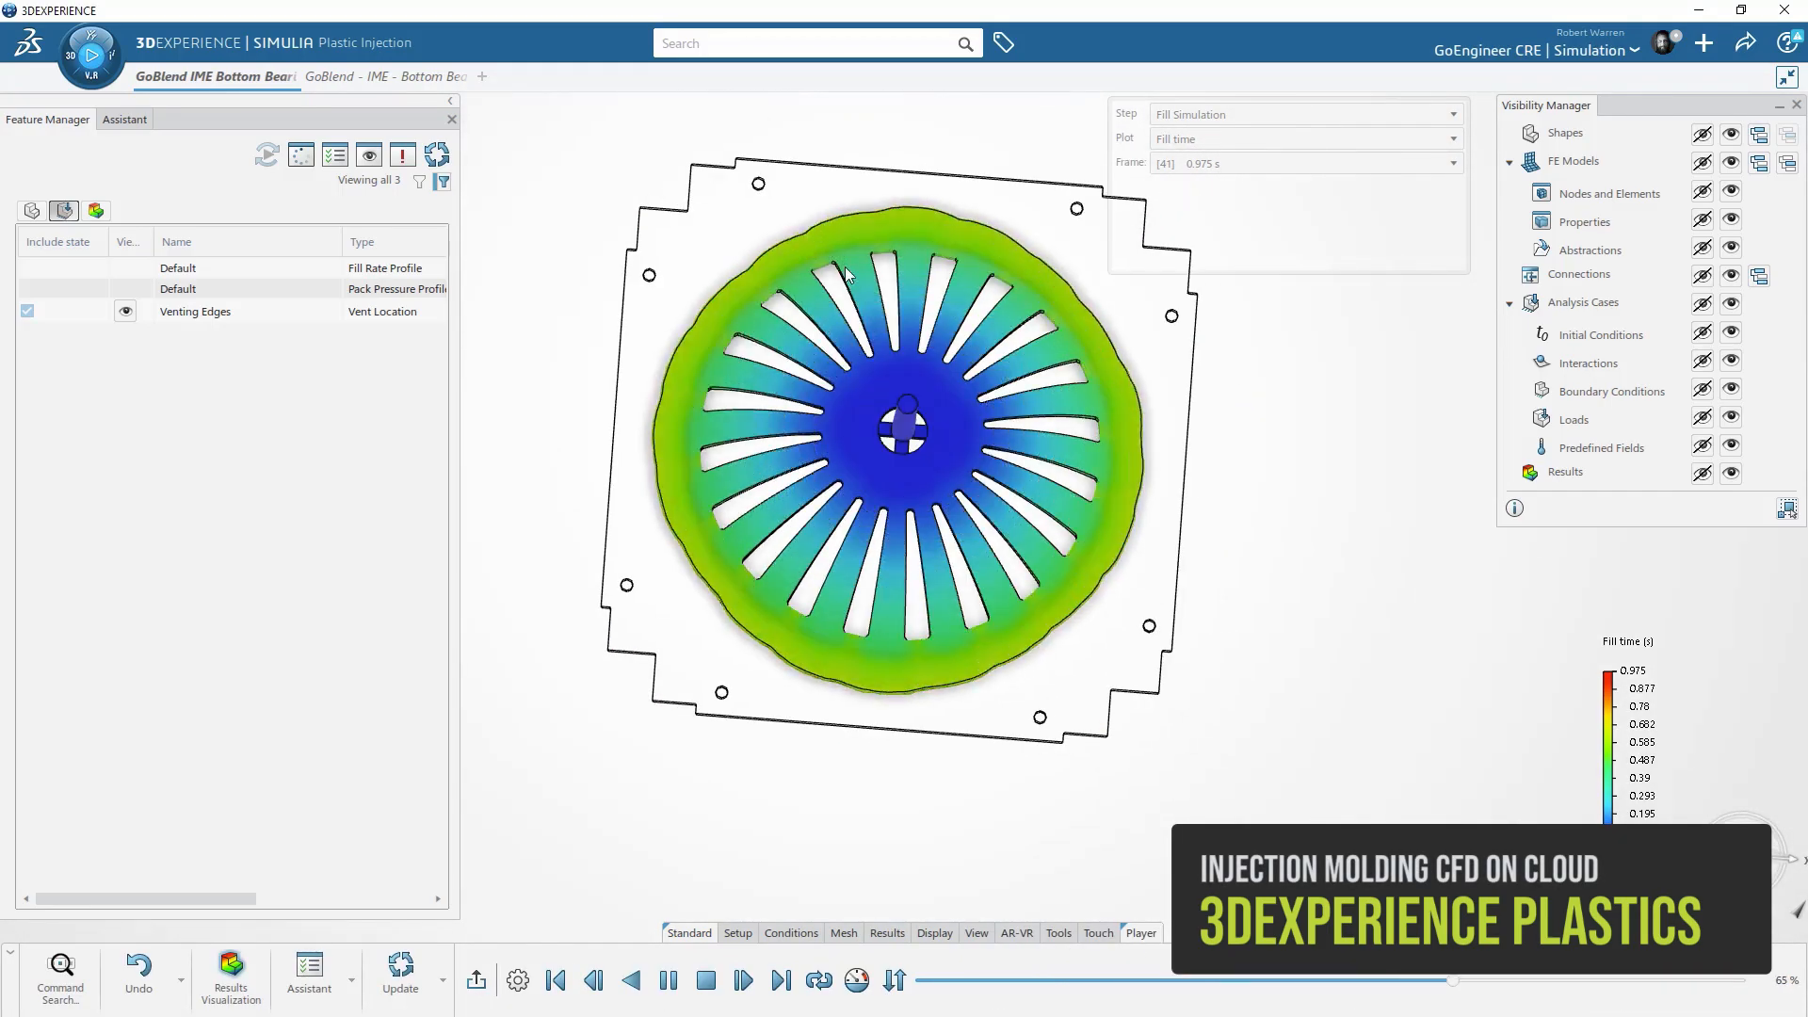
left_click(1304, 137)
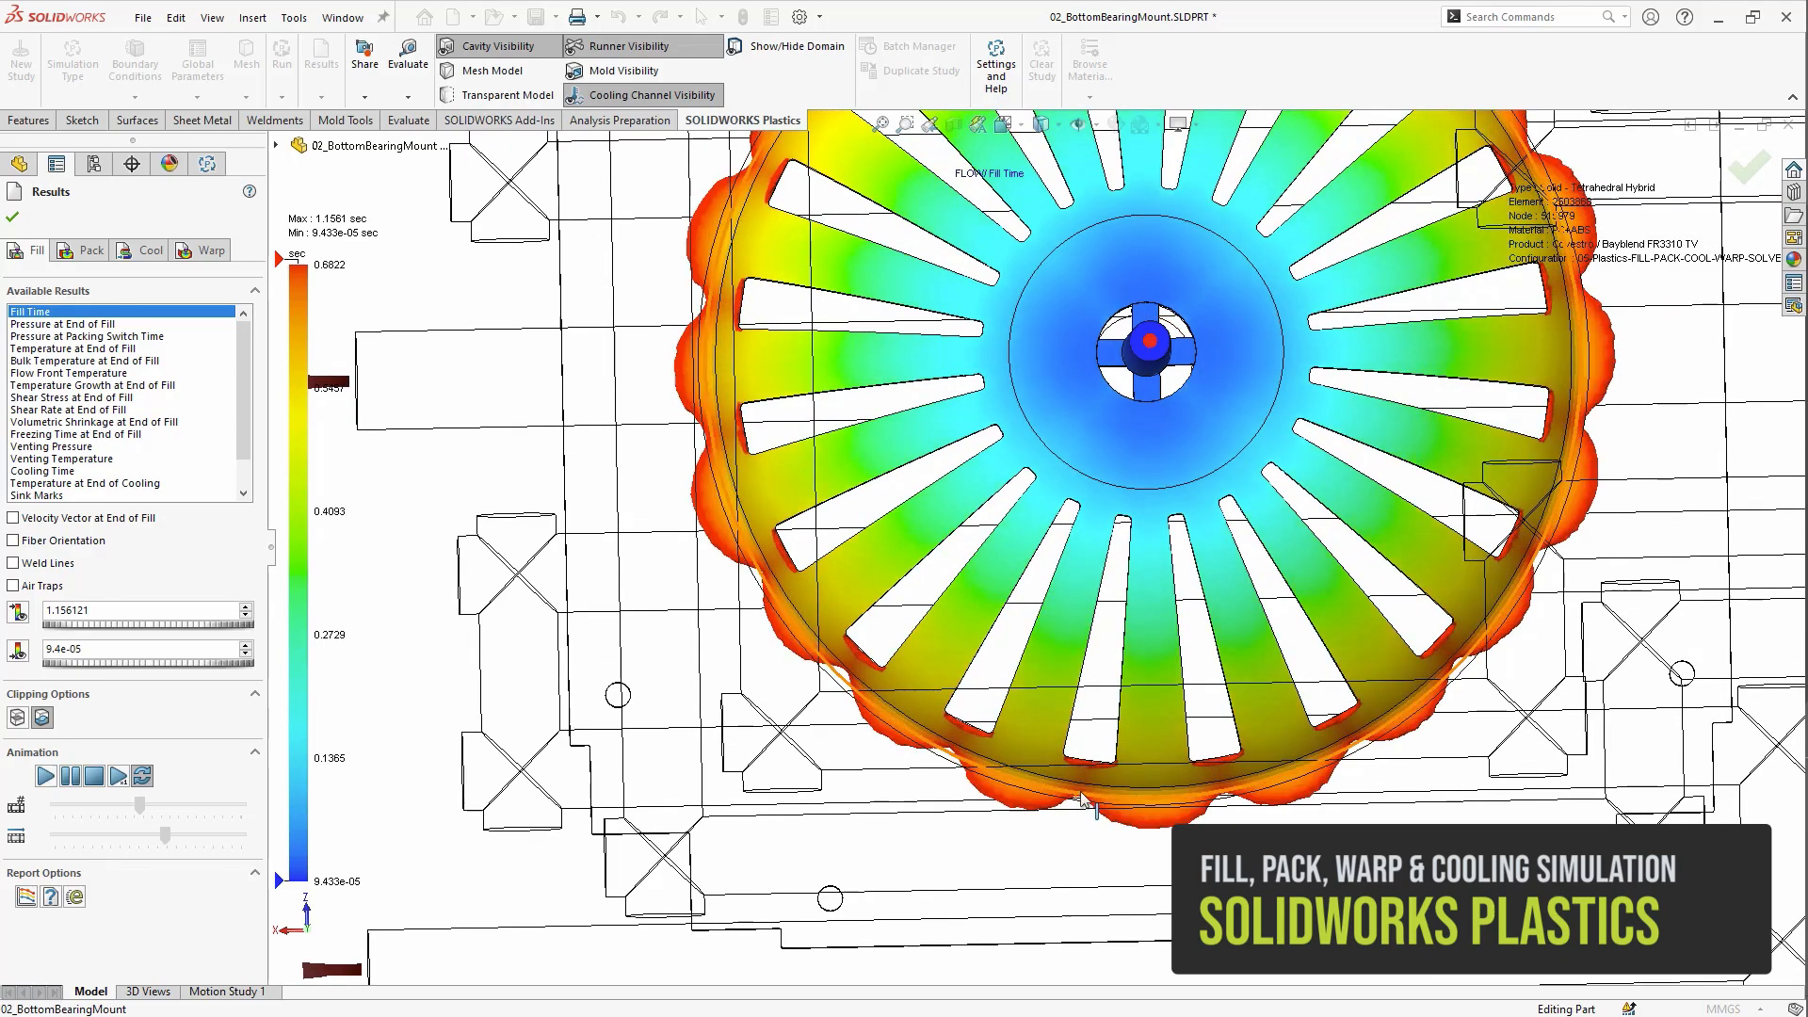
- Show the bearing mount's warp Total Stress Displacement result
left_click(209, 251)
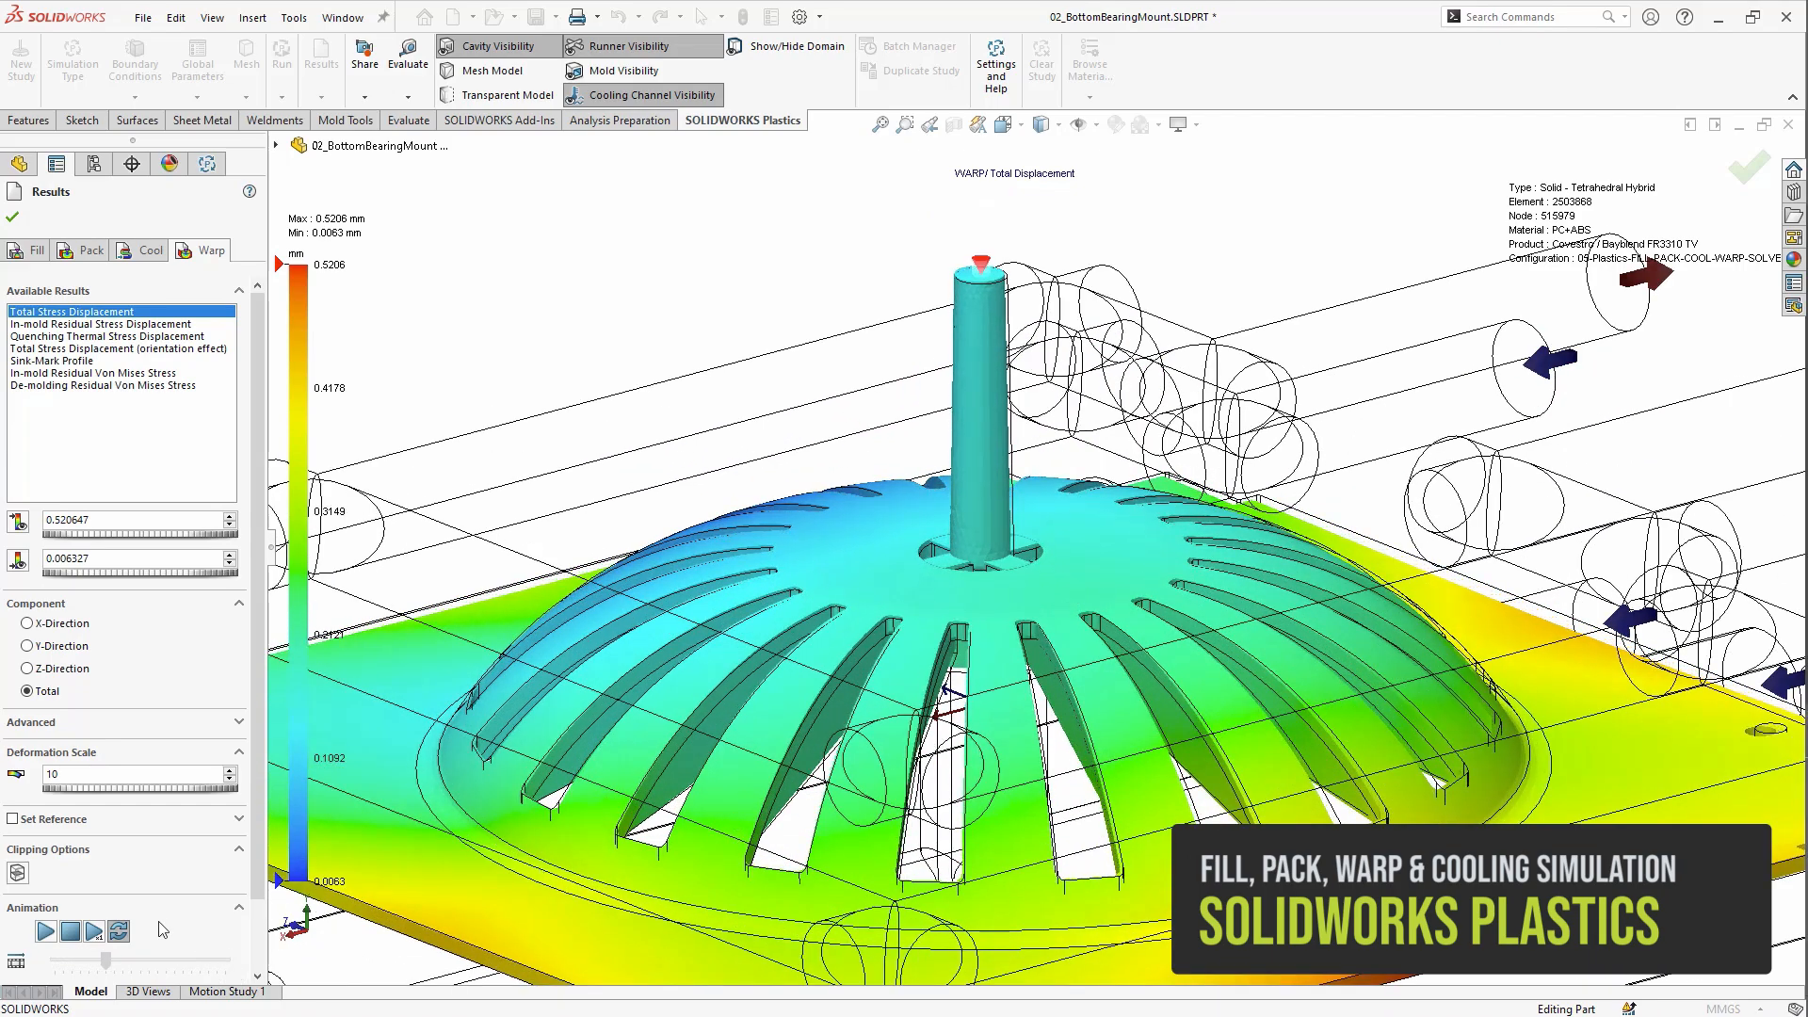
left_click(43, 932)
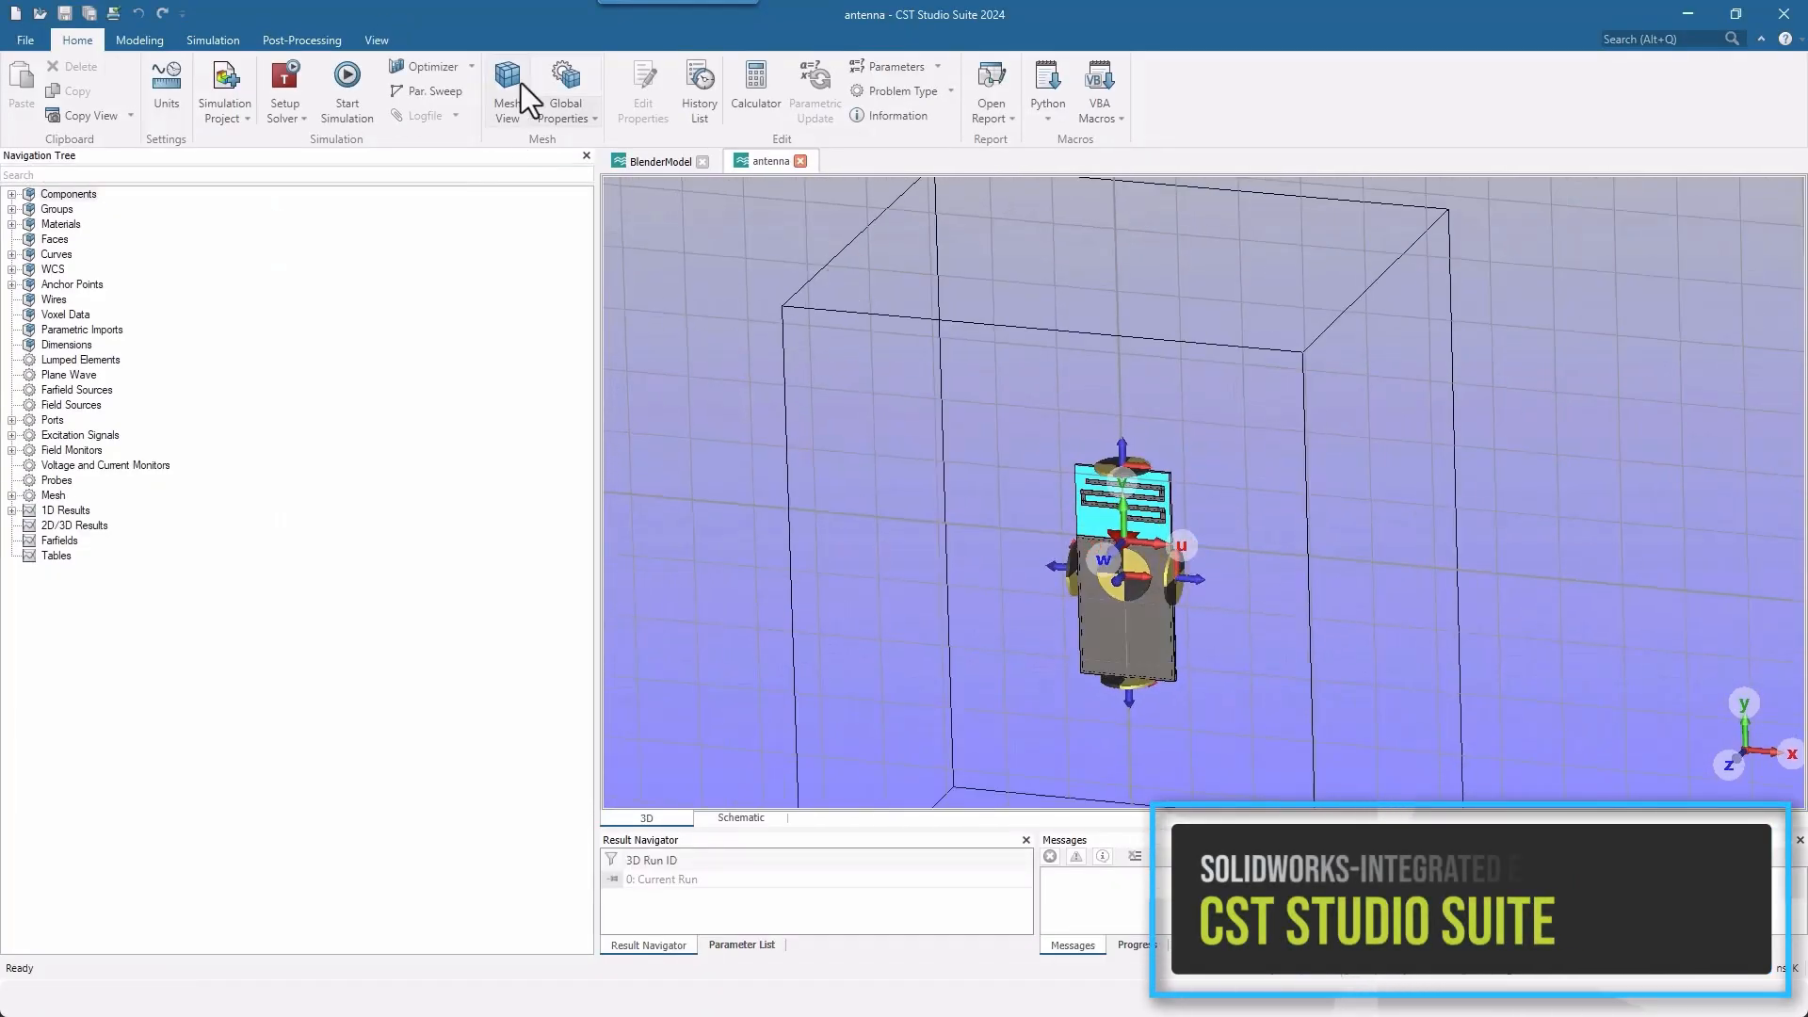
- Update the antenna's tetrahedral mesh via Global Properties and confirm
left_click(507, 91)
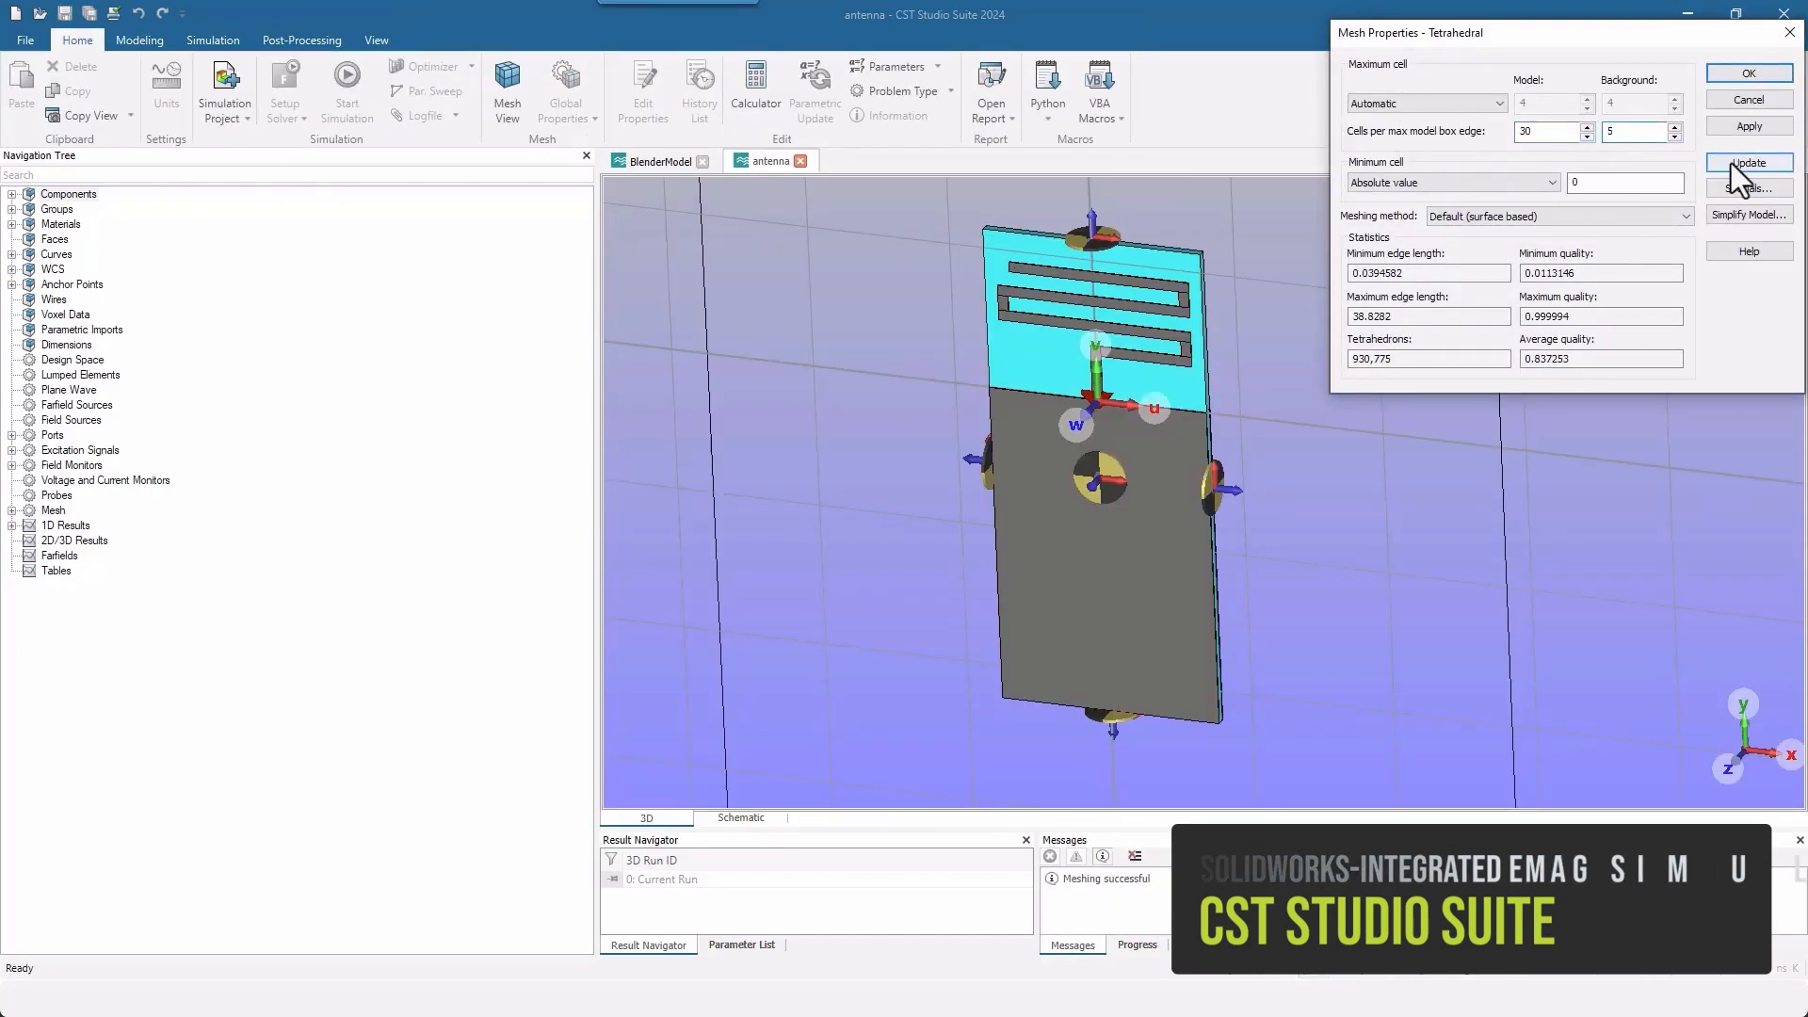
left_click(1748, 73)
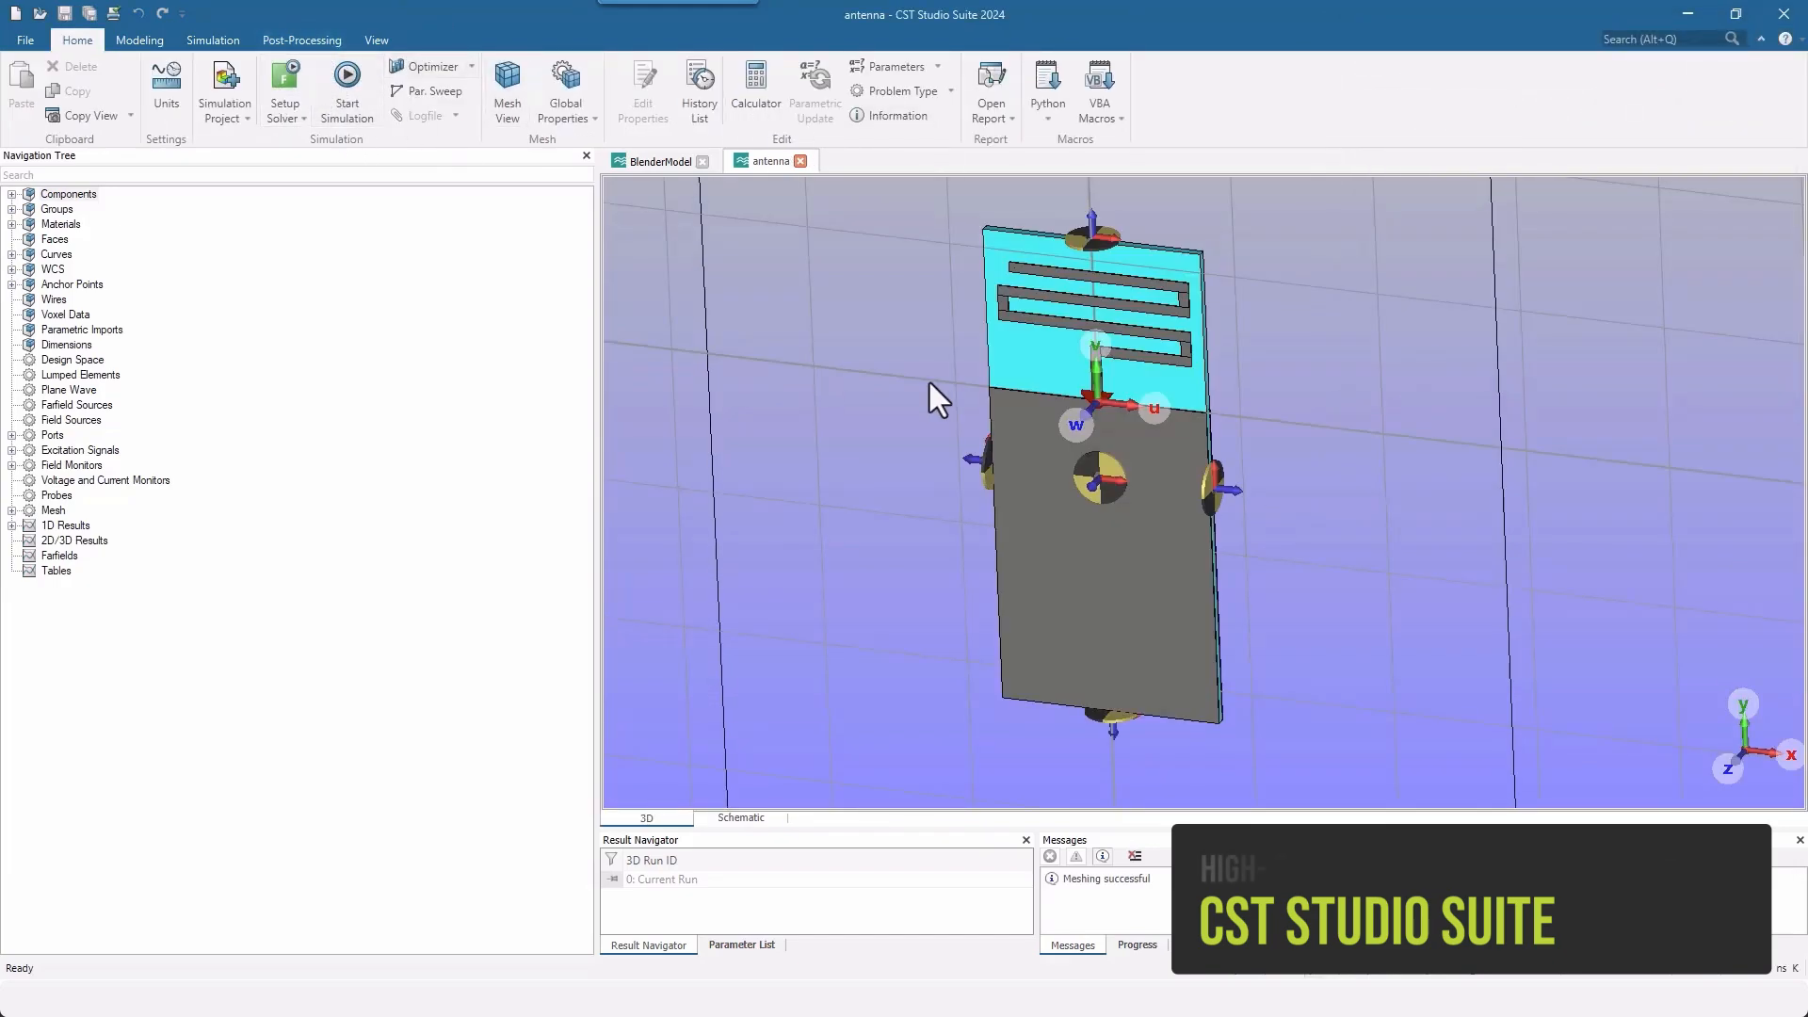
- Show the S1,1 S-parameter curve and the 3D farfield directivity plot at 2.4347 GHz
left_click(89, 555)
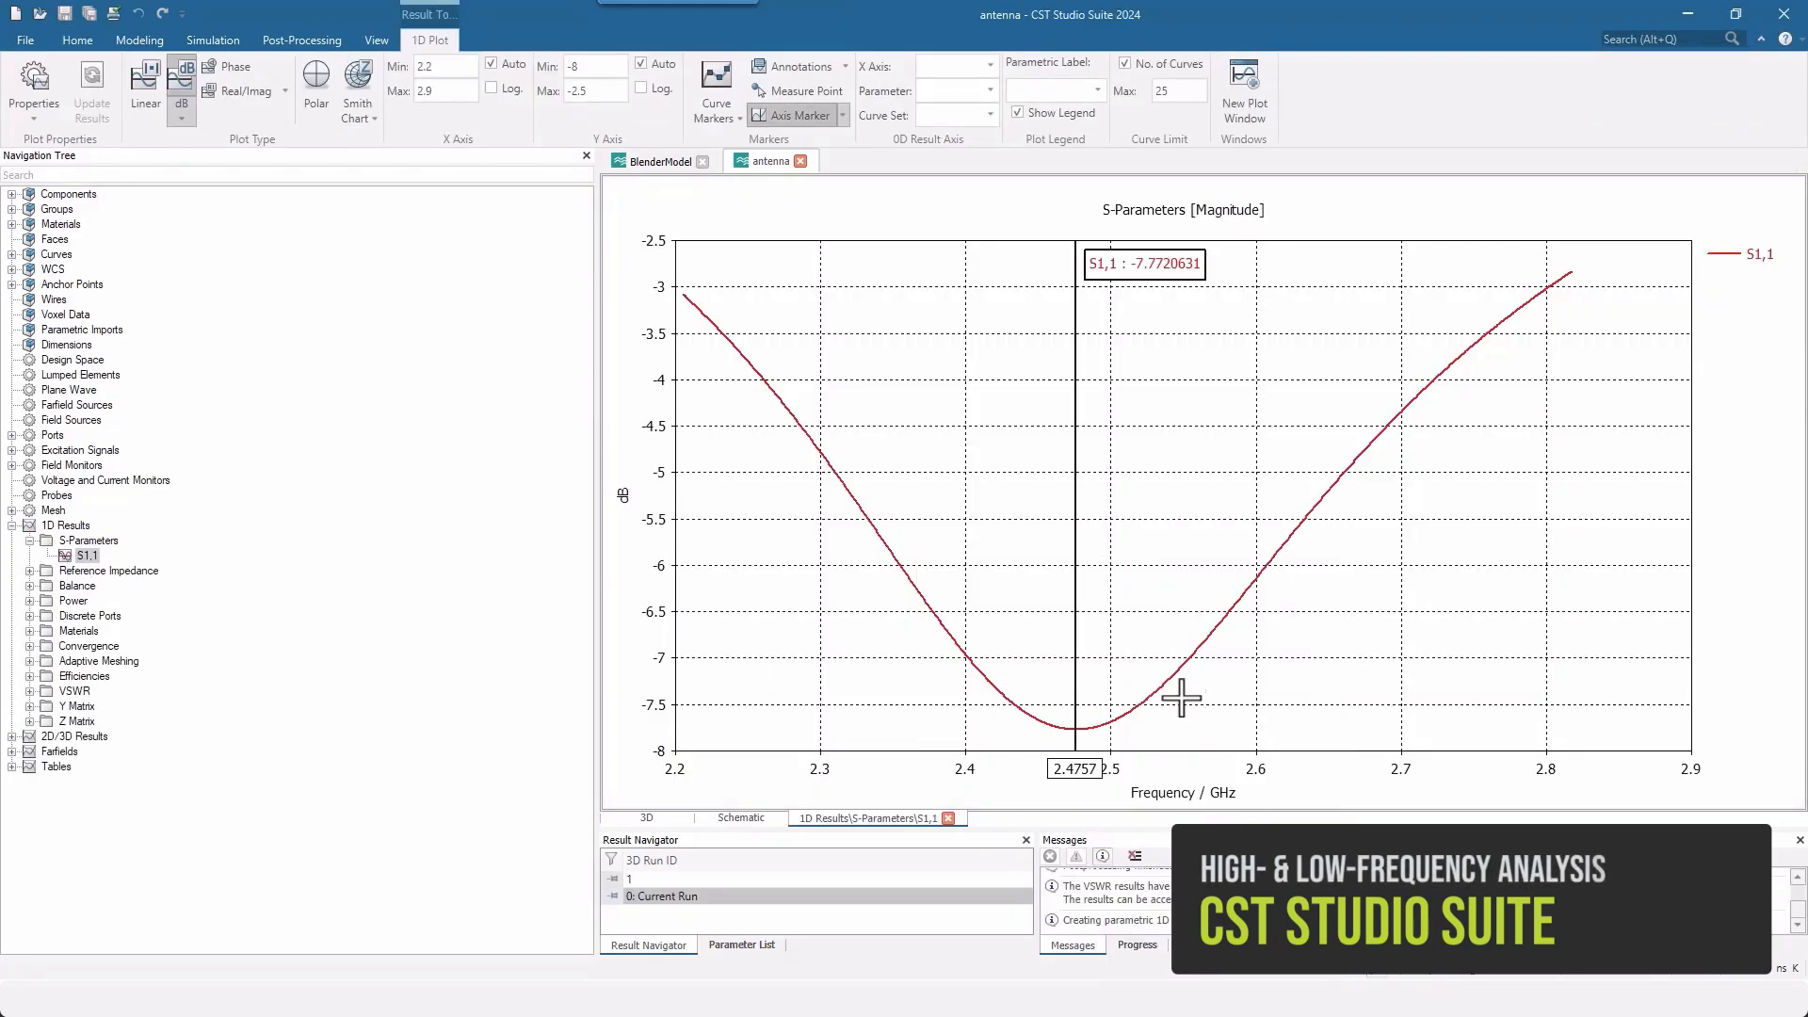
left_click(11, 752)
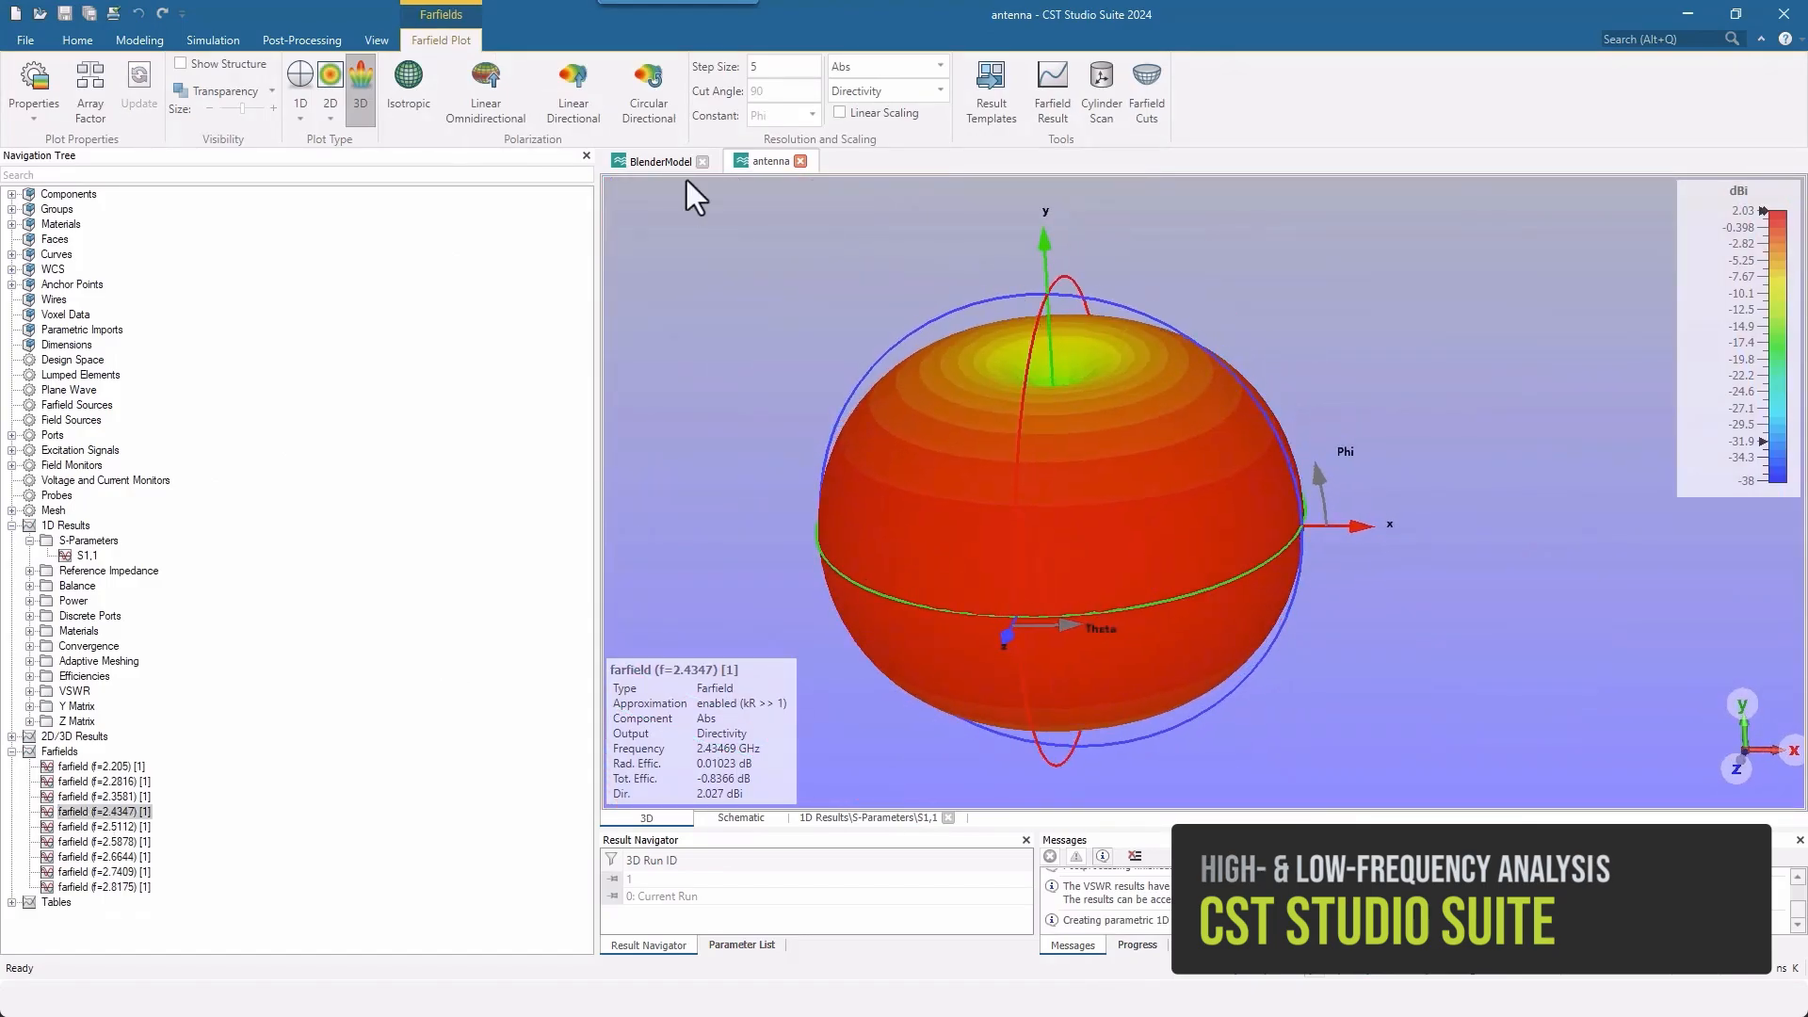
left_click(301, 74)
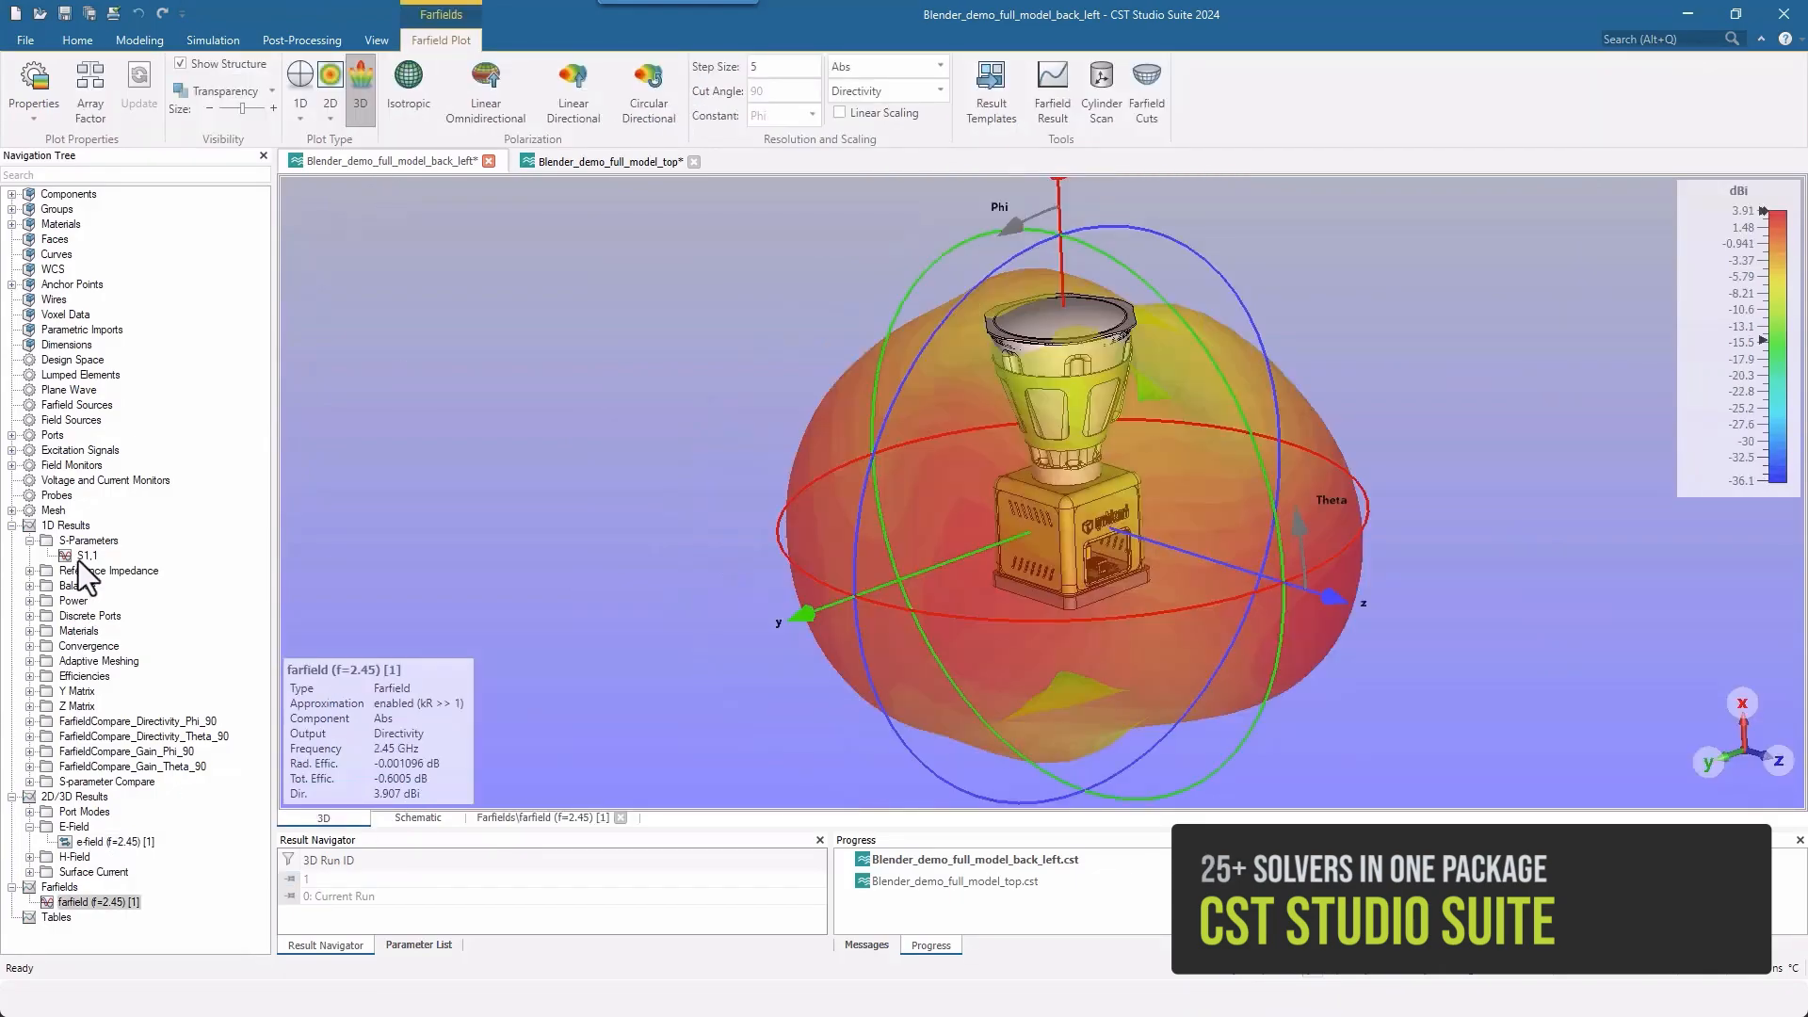
- Show S1,1, the S-parameter comparison, gain at Theta=90 and directivity at Phi=90 for both antenna placements
left_click(605, 162)
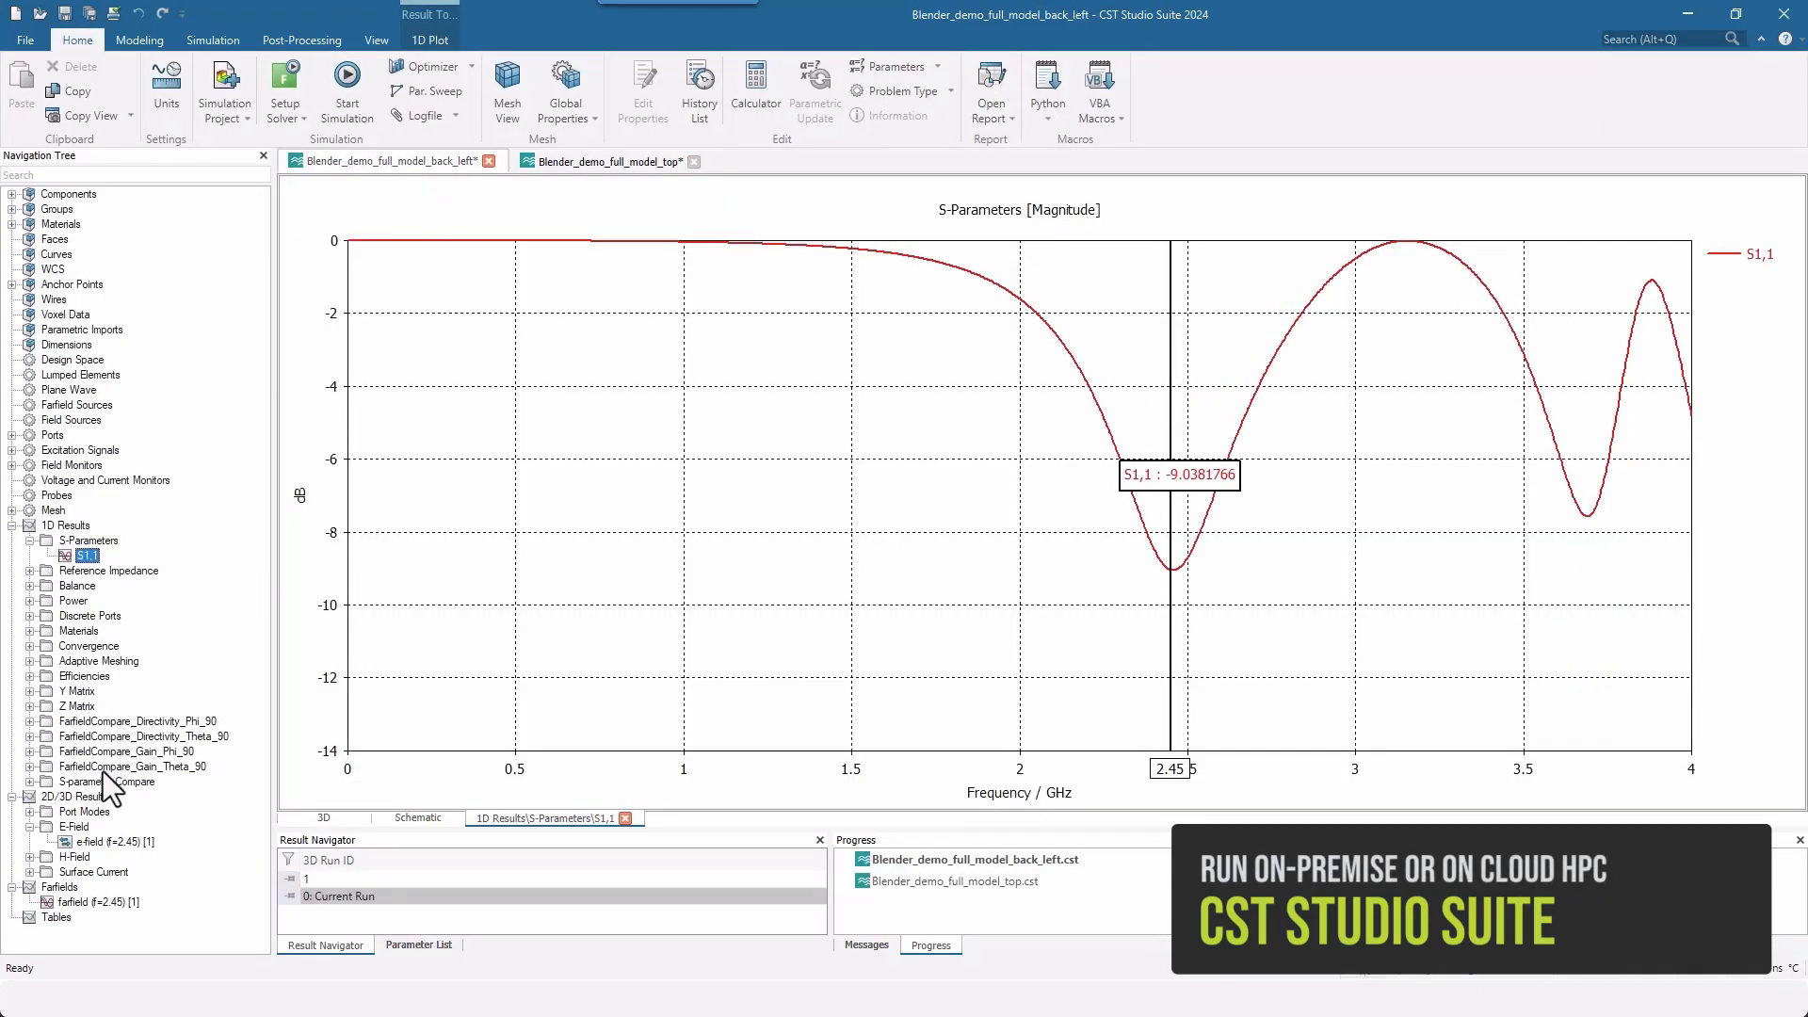
left_click(105, 780)
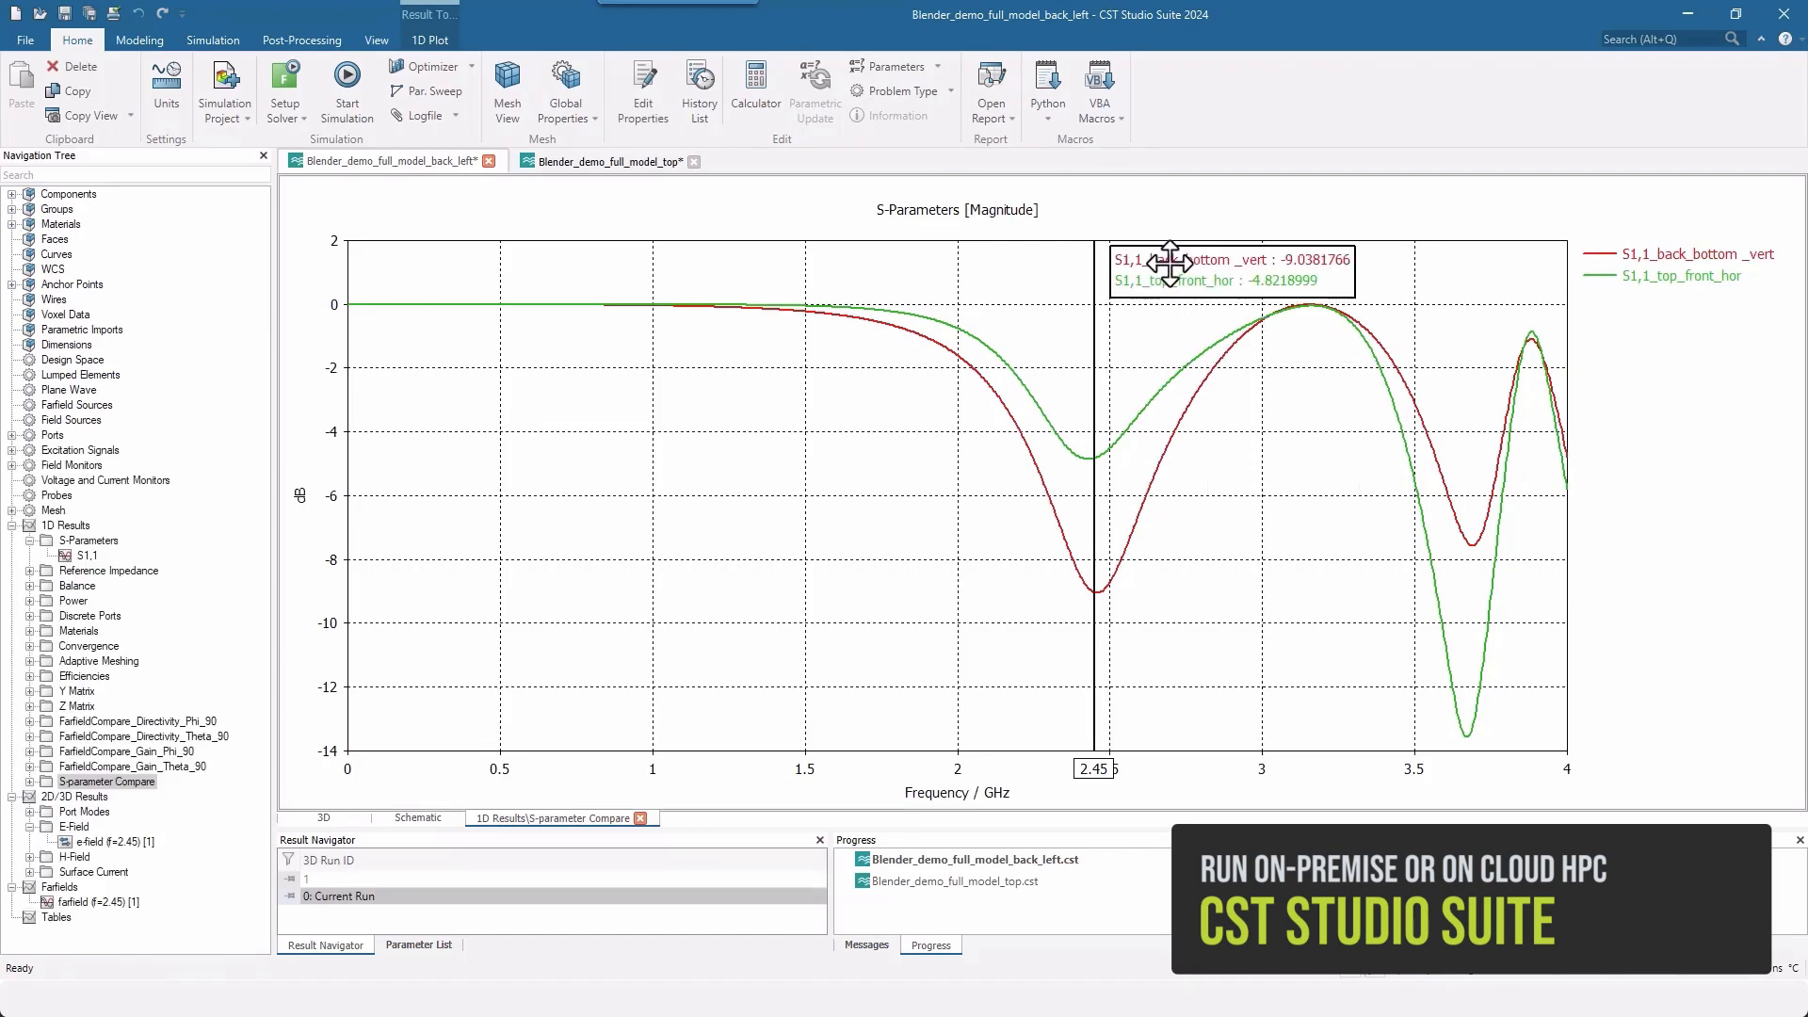
left_click(136, 767)
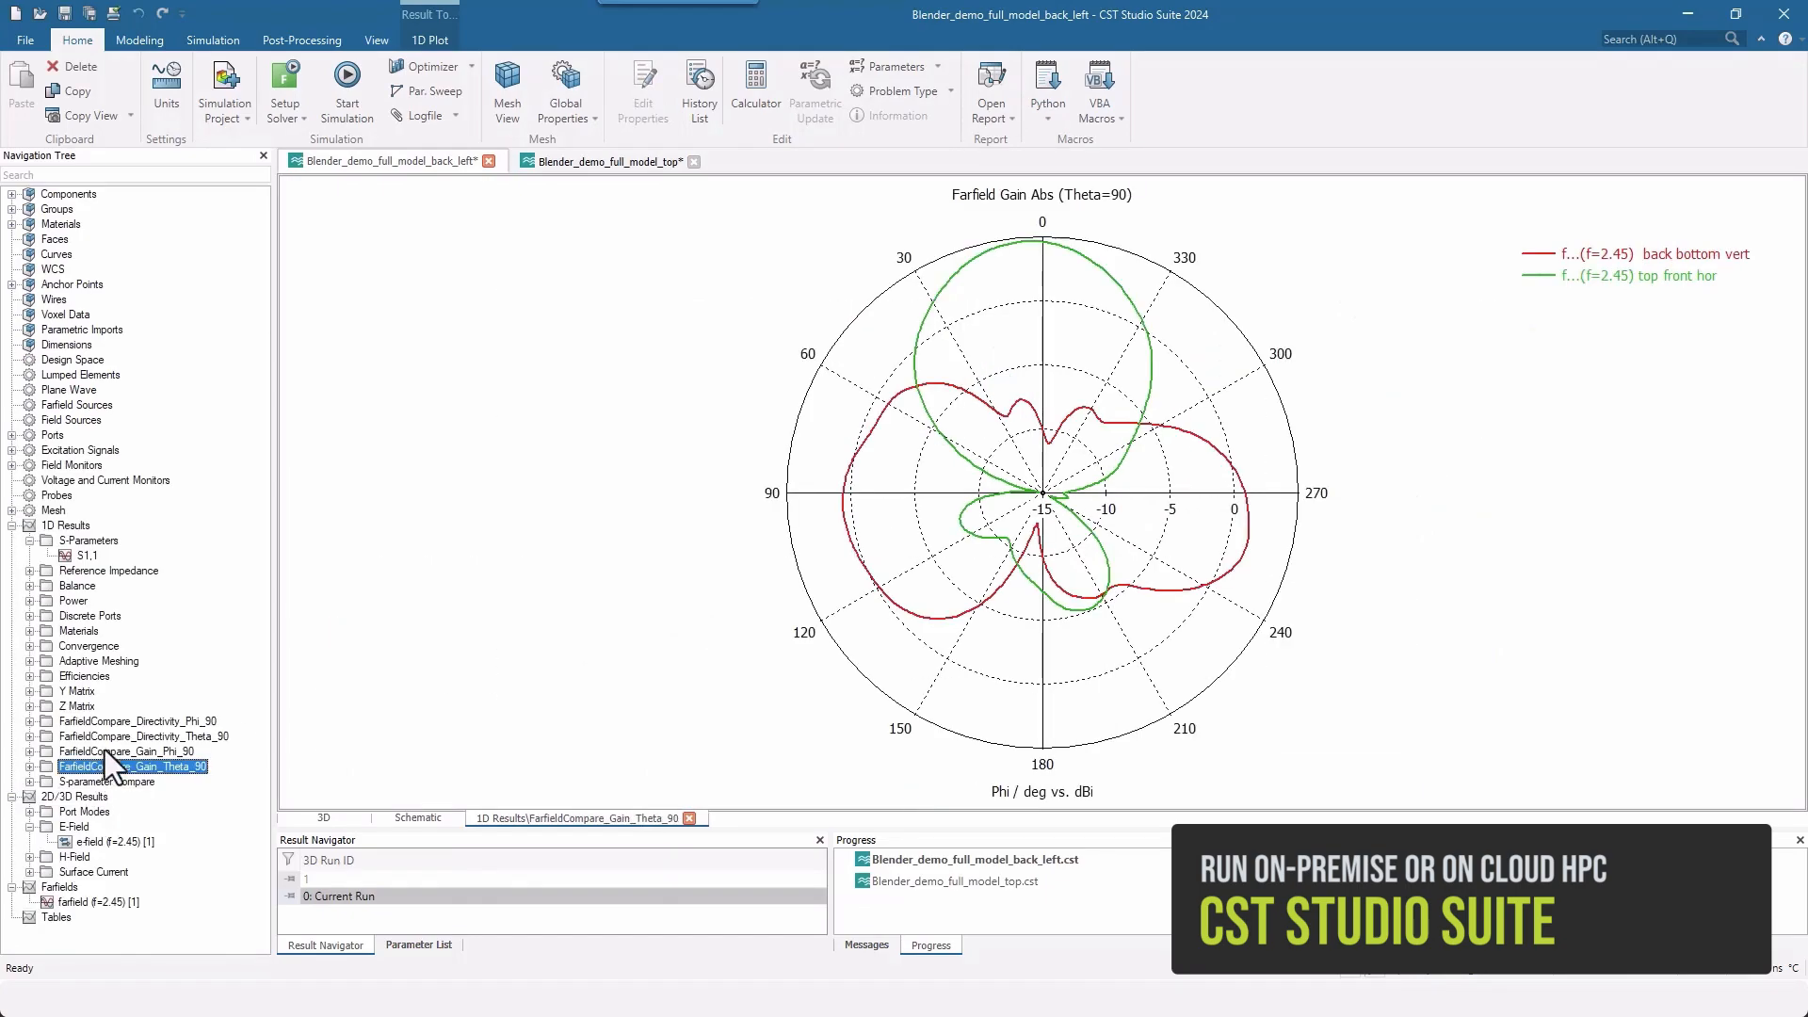
left_click(134, 721)
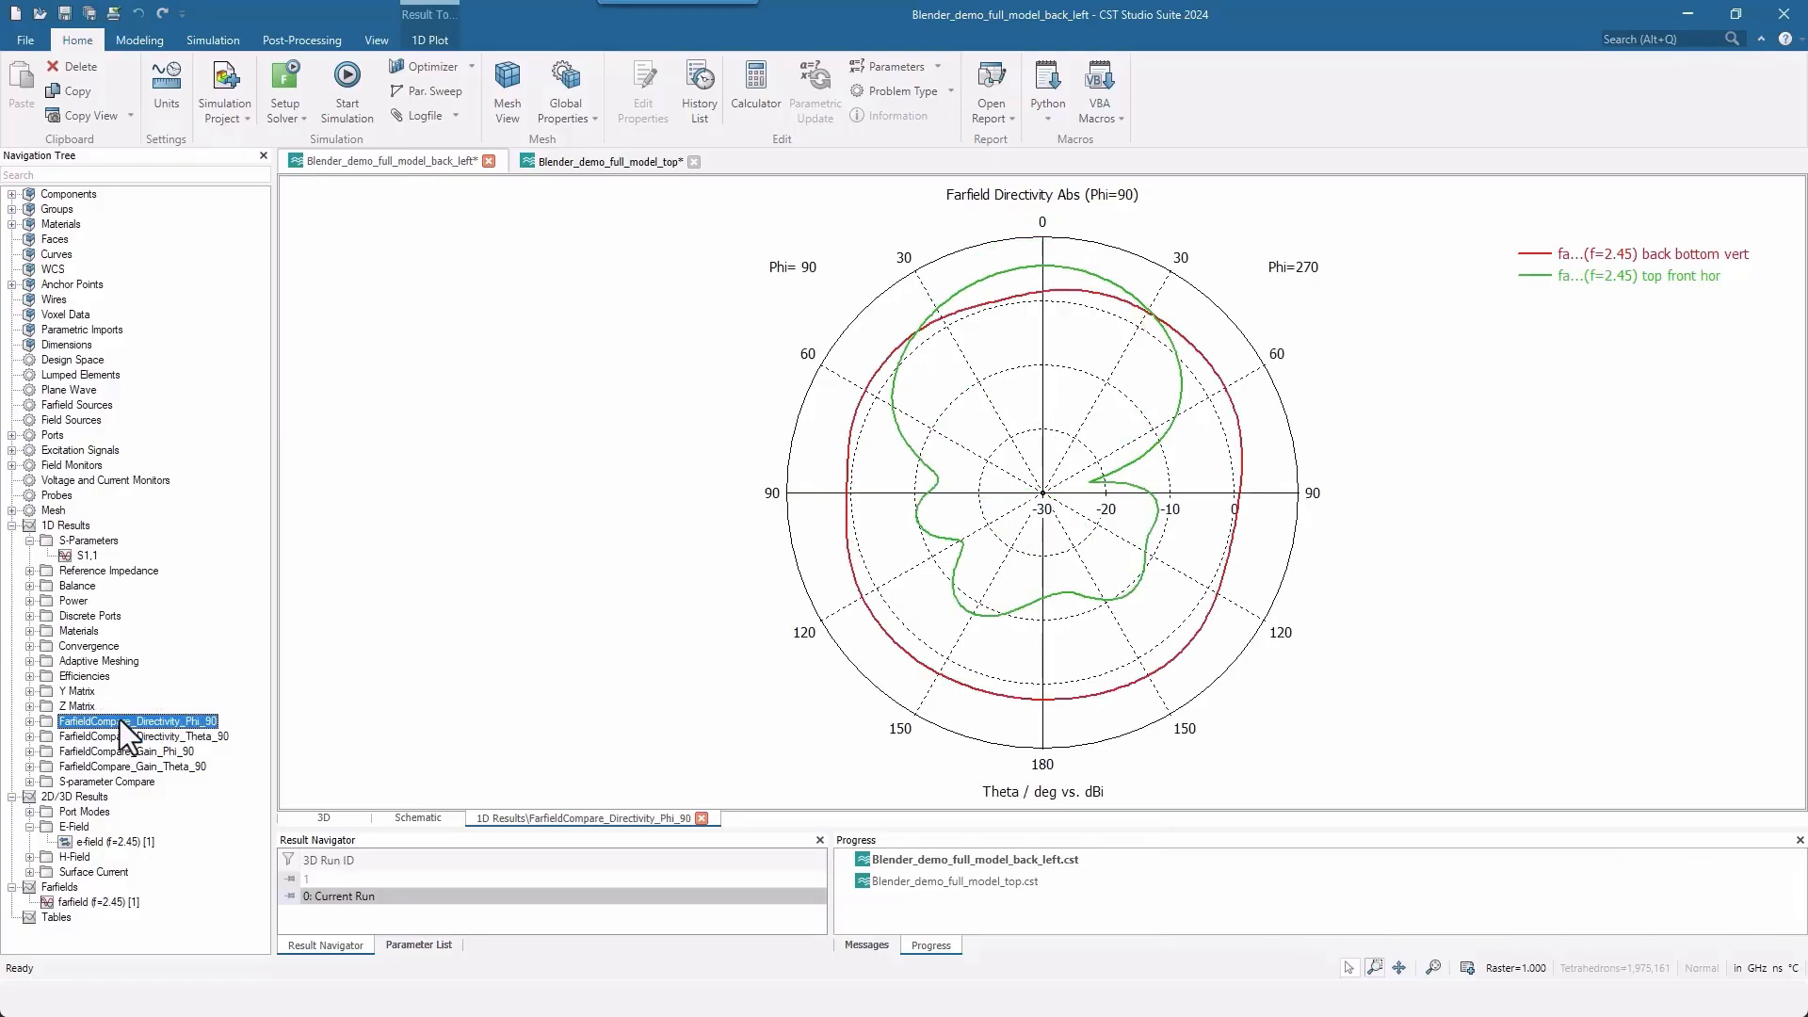